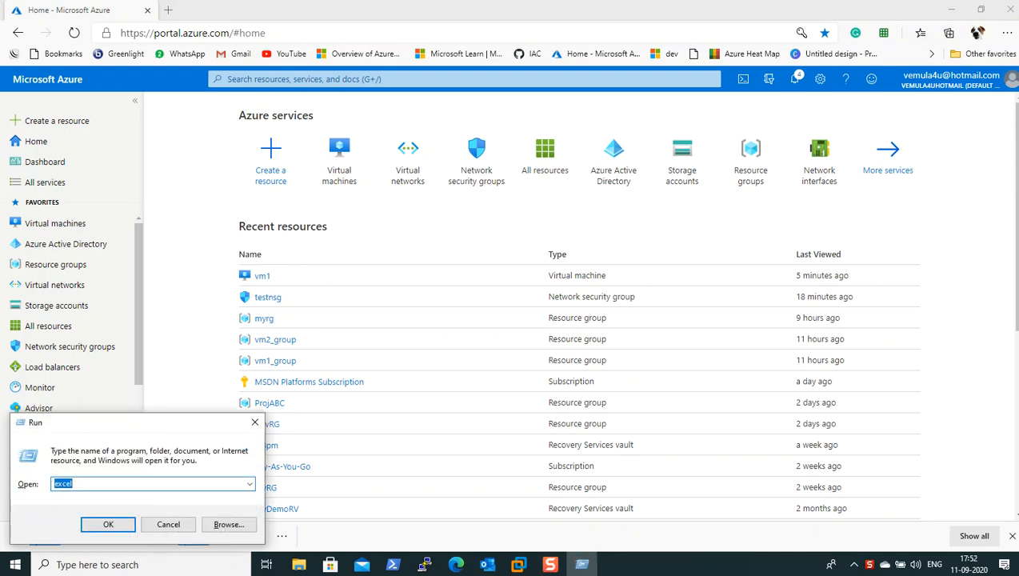
- Launch Paint from the Run dialog with the mspaint command
type("ms")
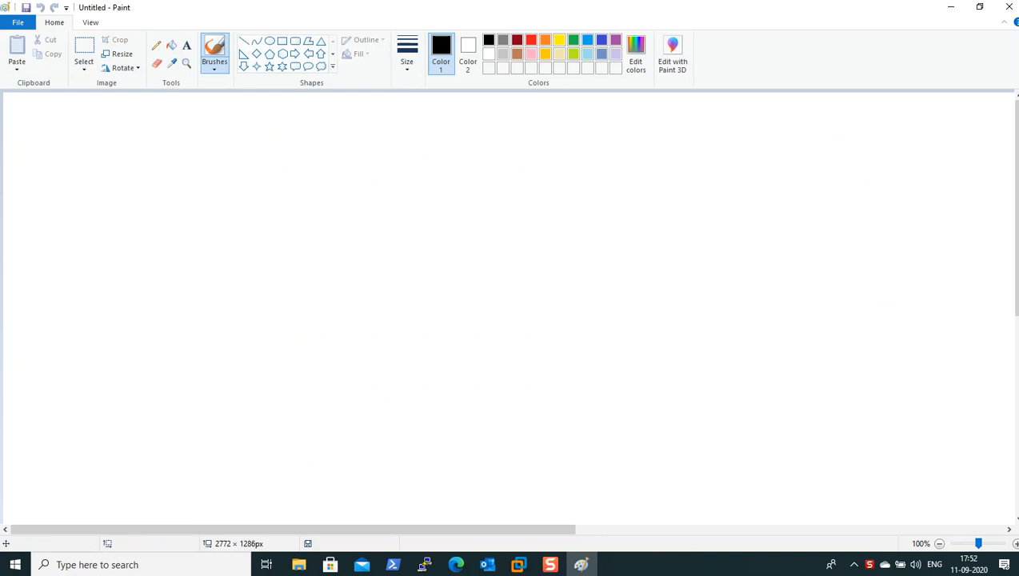
- Write the heading 'NSG-->> Network Security Group' in a text box at the canvas top-left and commit it
left_click(185, 45)
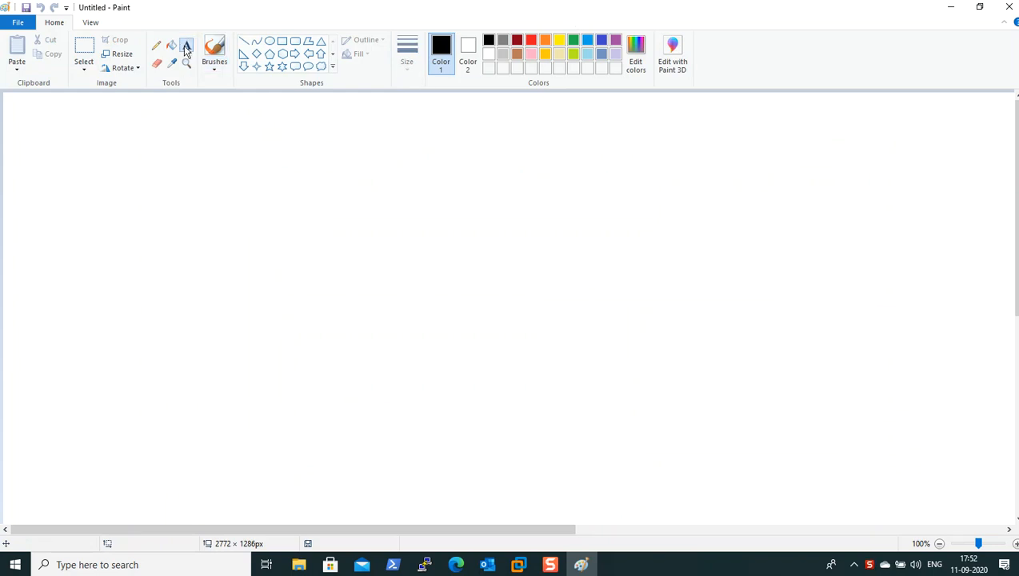
left_click_drag(41, 106, 410, 192)
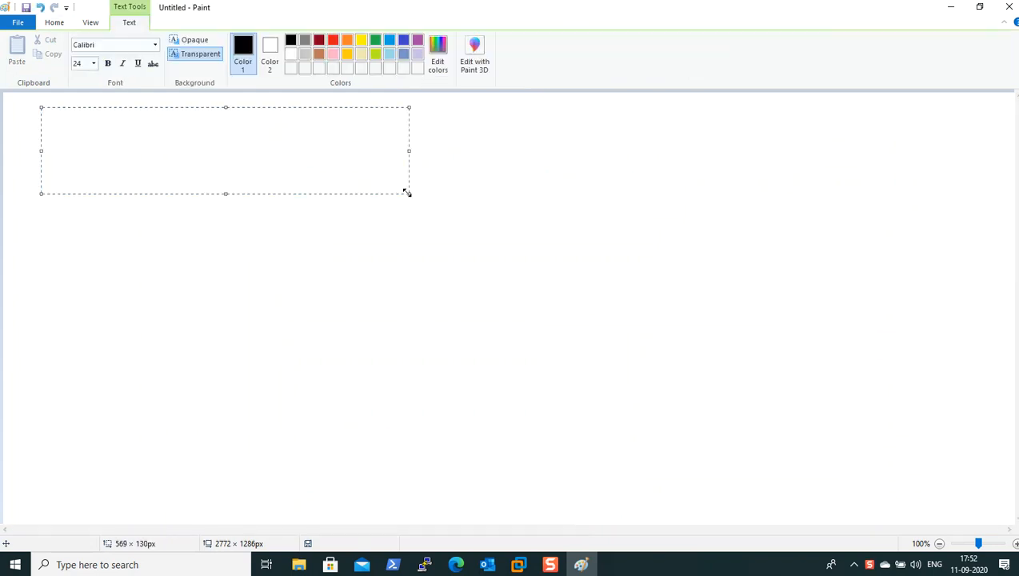
type("NSG--")
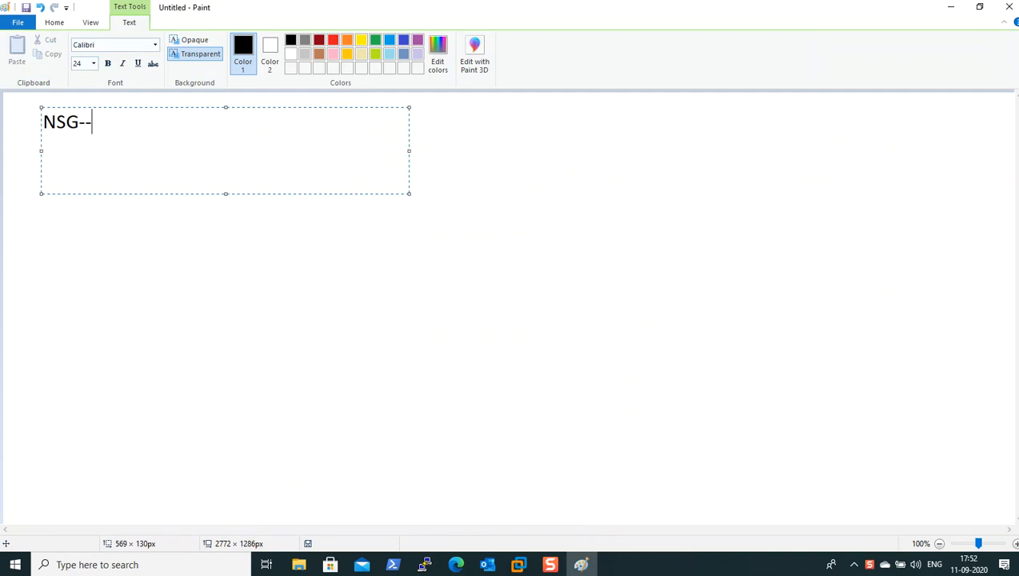
type(">> N")
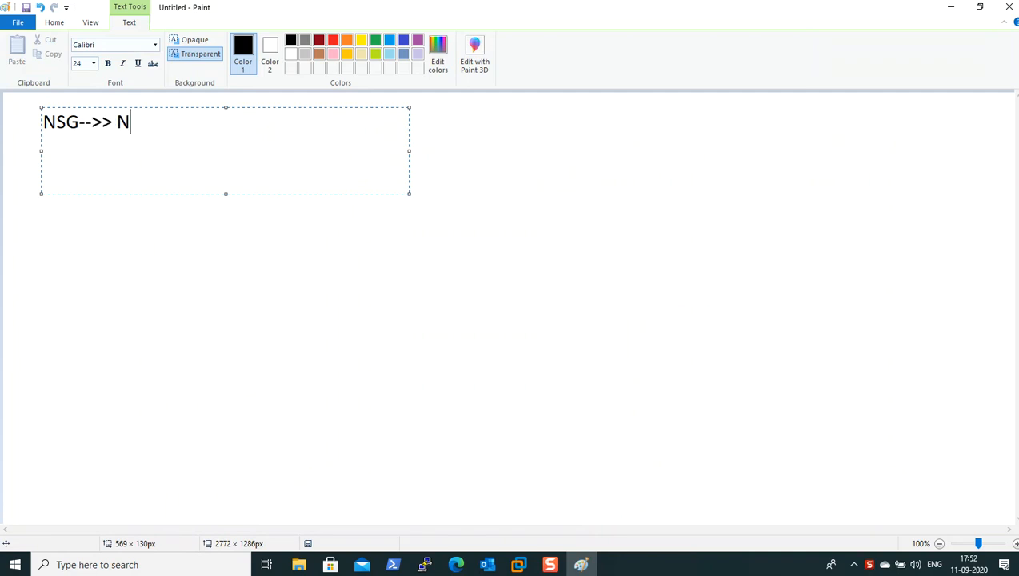
type("ework")
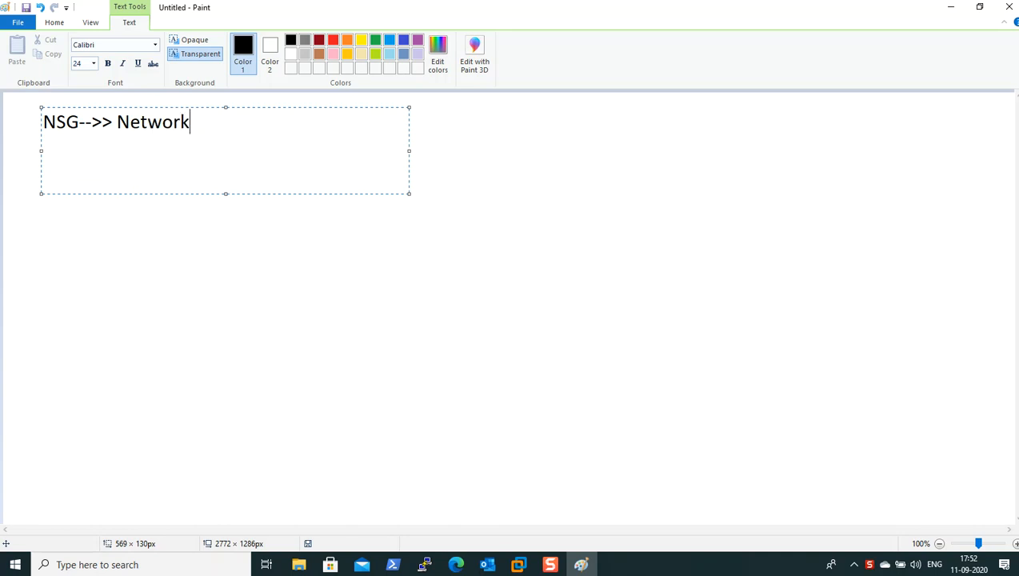
type("Secuu")
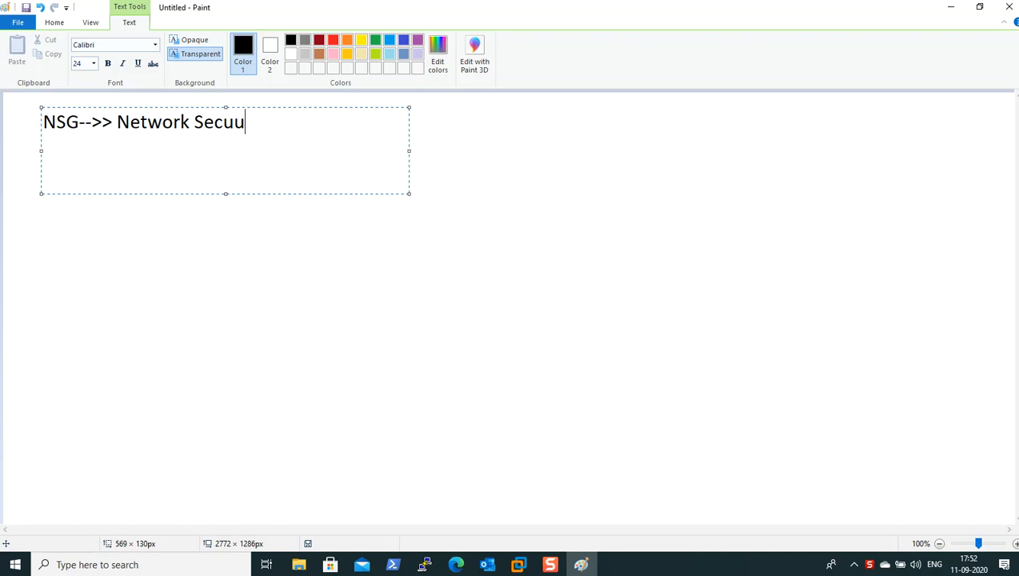
key("BackSpace")
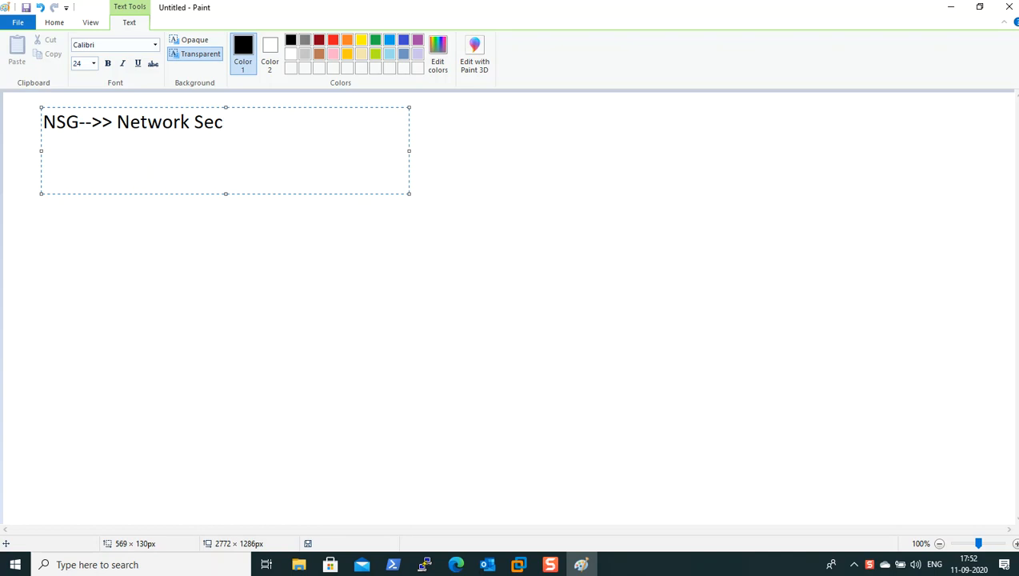
type("urity Group")
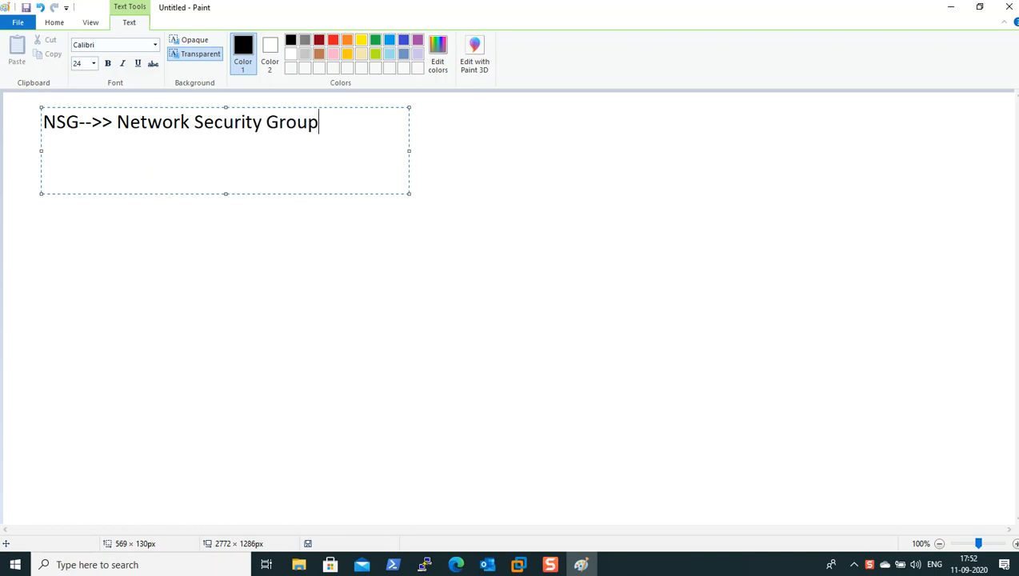
left_click(579, 208)
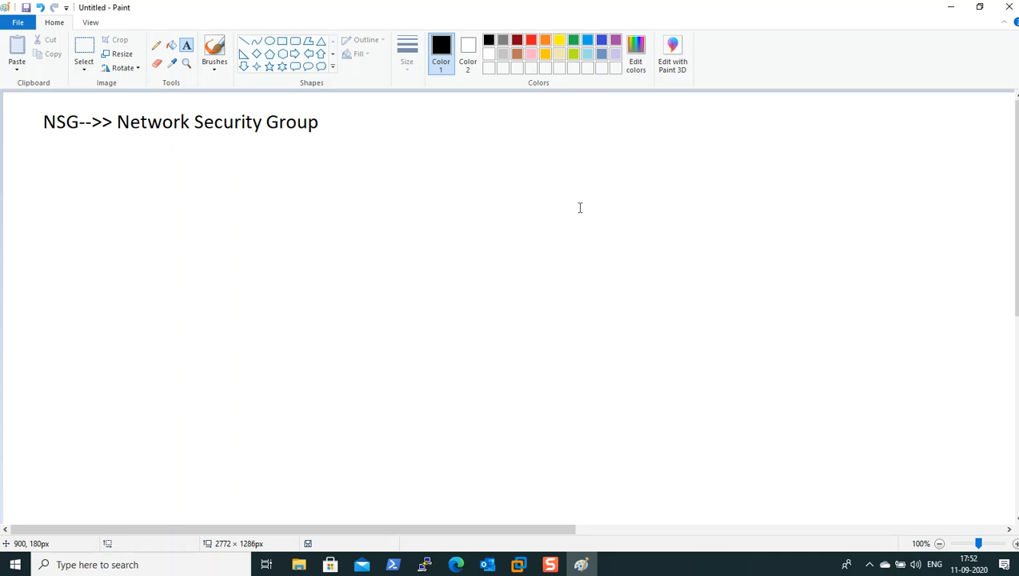
mouse_move(602, 133)
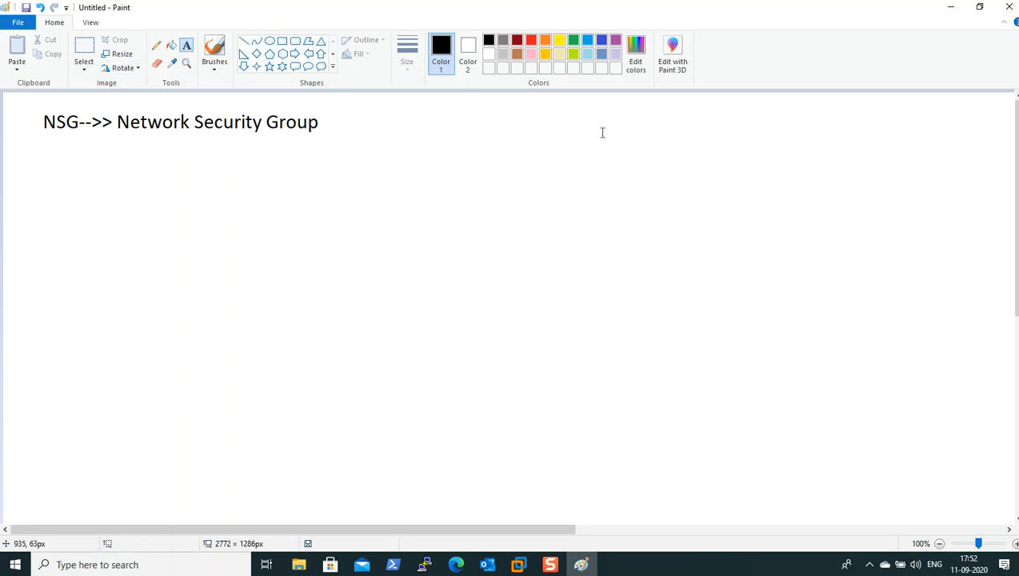
- Write 'FW:' with 'FW Rules' on the line below, right of the heading
type("F")
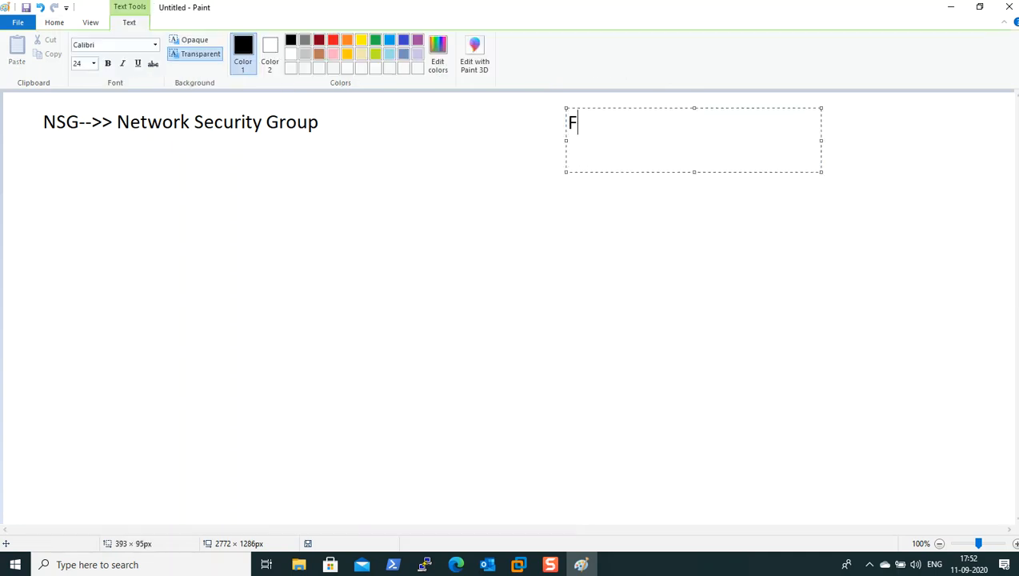
type("W:")
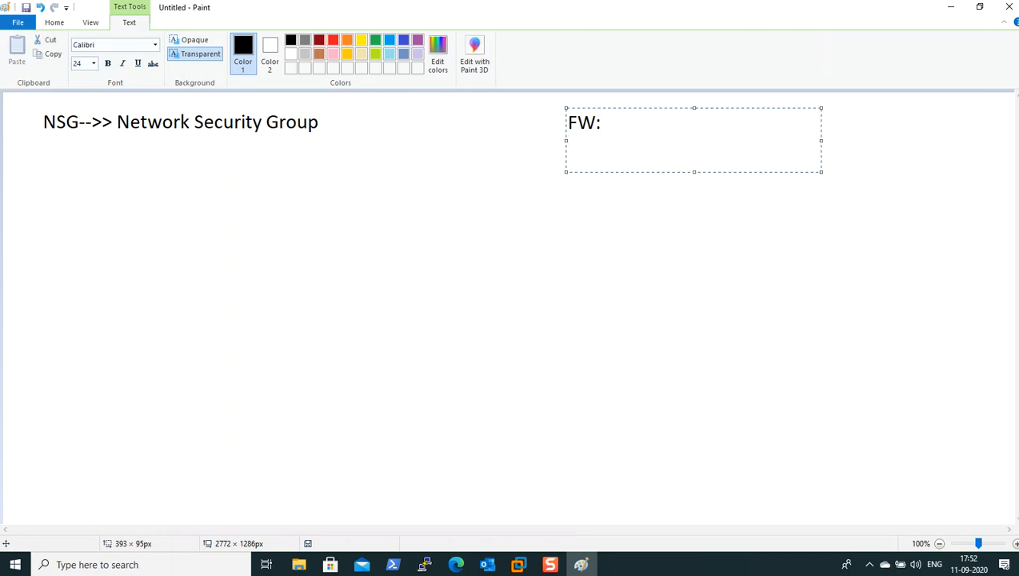
key("Return")
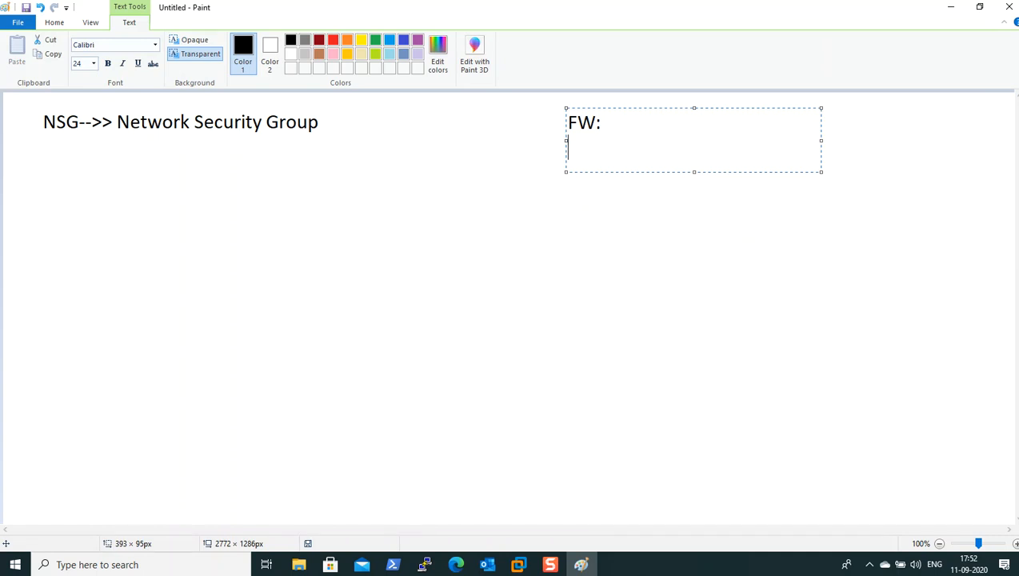
type("Rules")
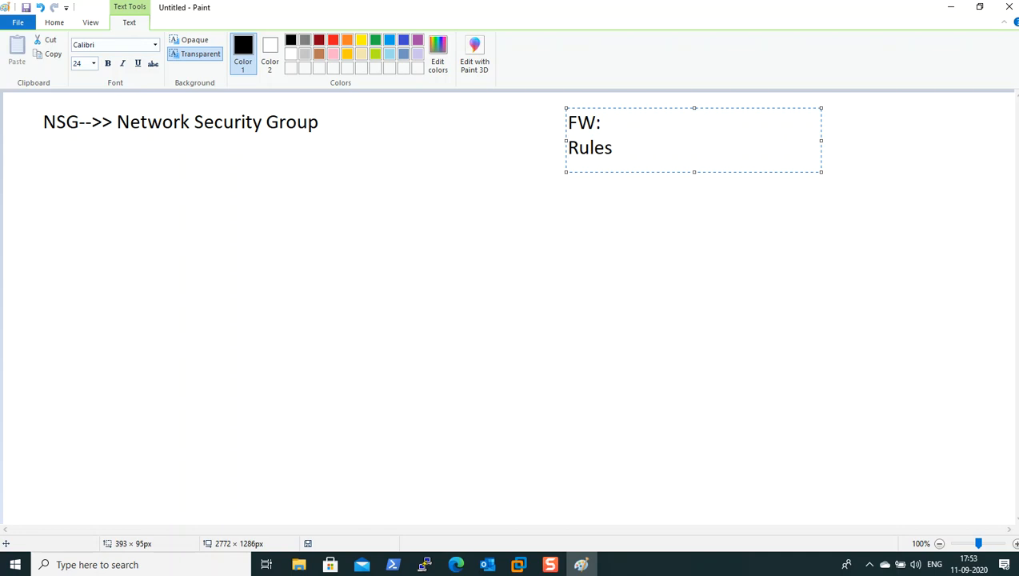
type("FW")
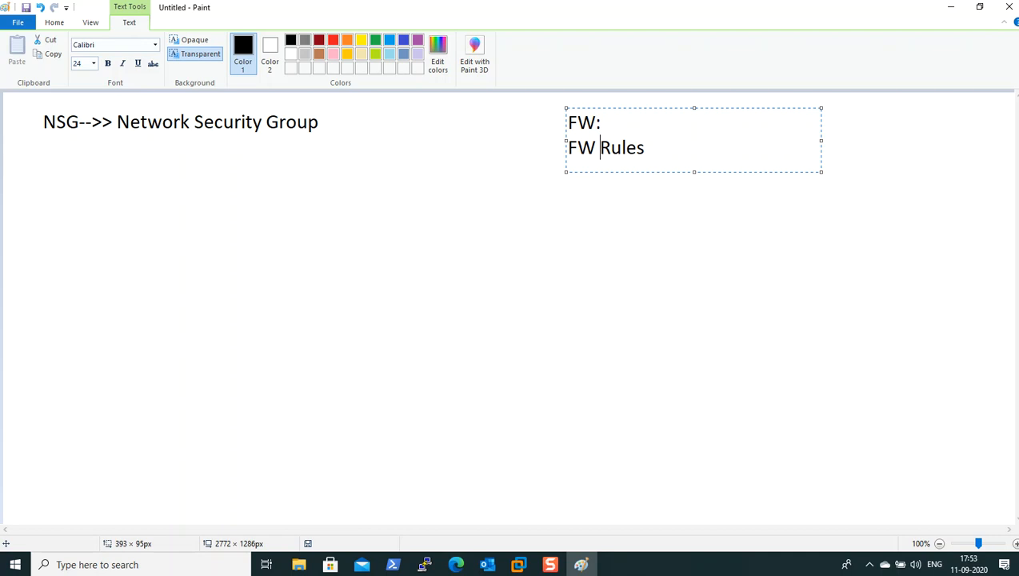
mouse_move(567, 262)
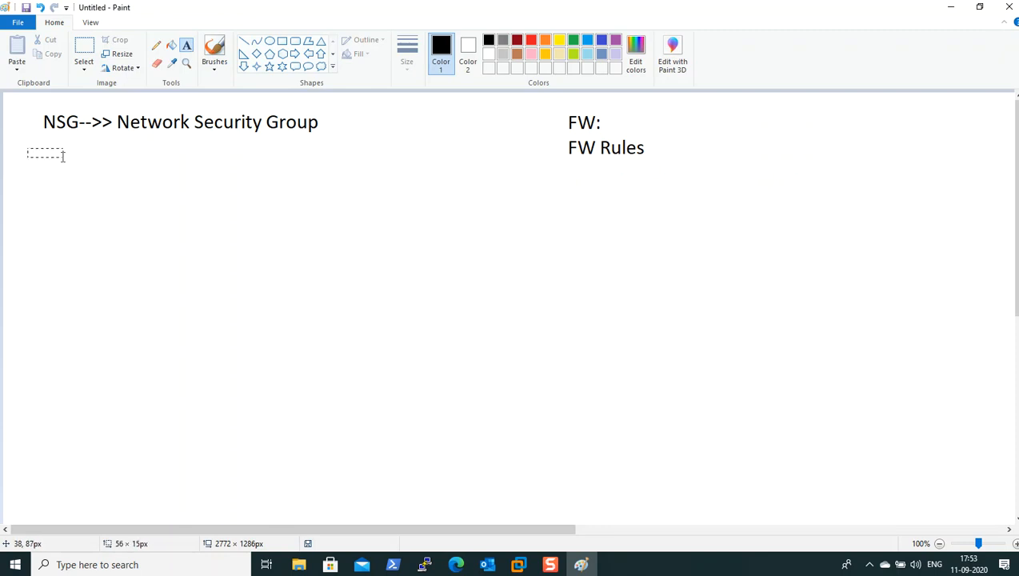
- Start a text box below the heading with 'Filters the traffic-->>'
left_click_drag(26, 147, 470, 296)
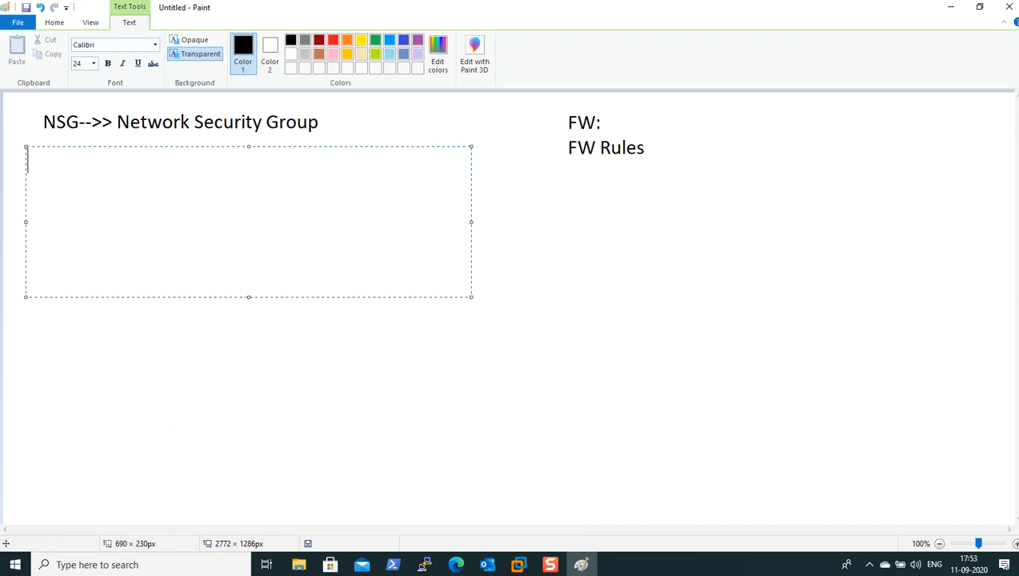
type("Filt")
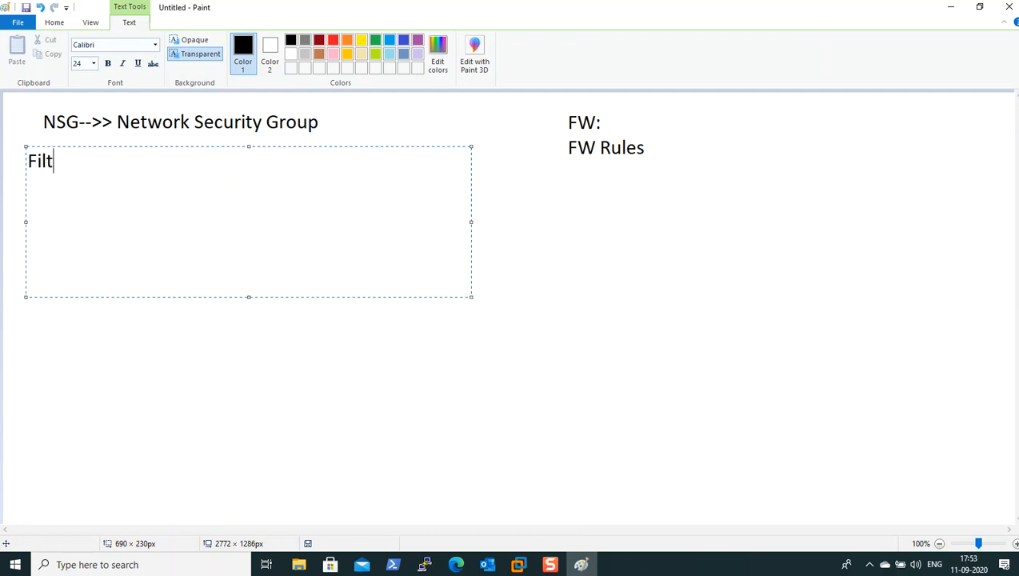
type("ers the traf")
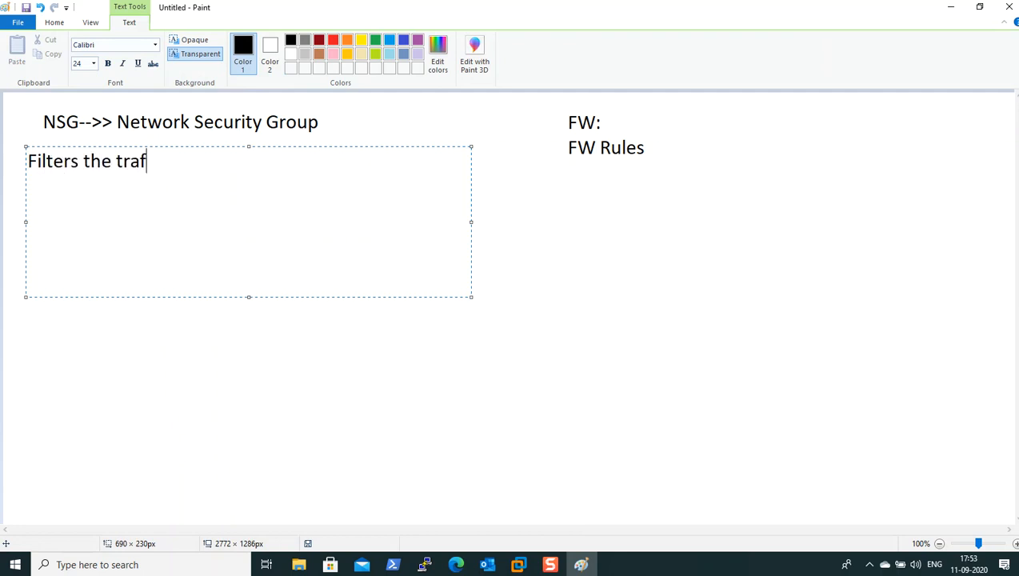
type("fic--")
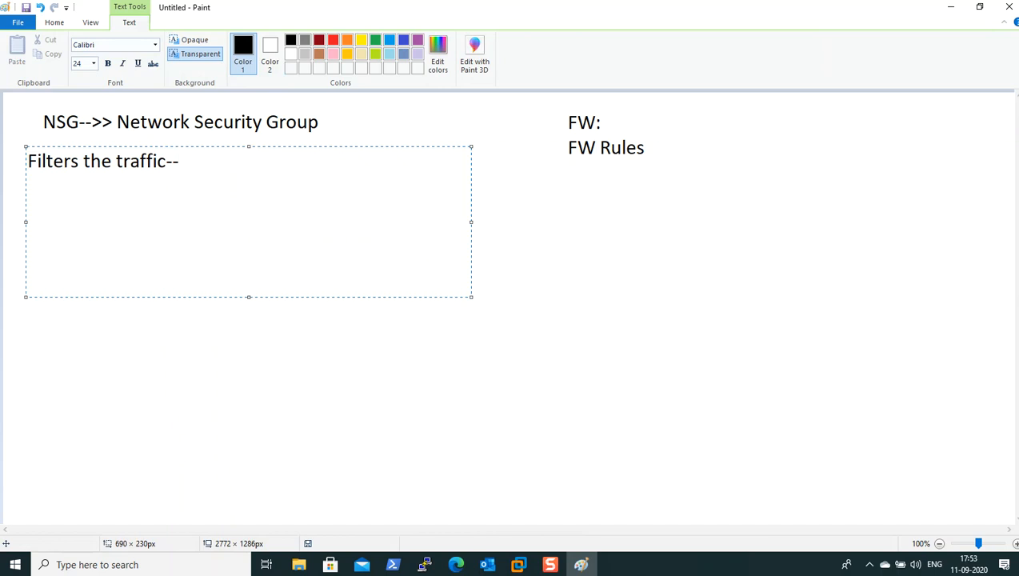
type(">>")
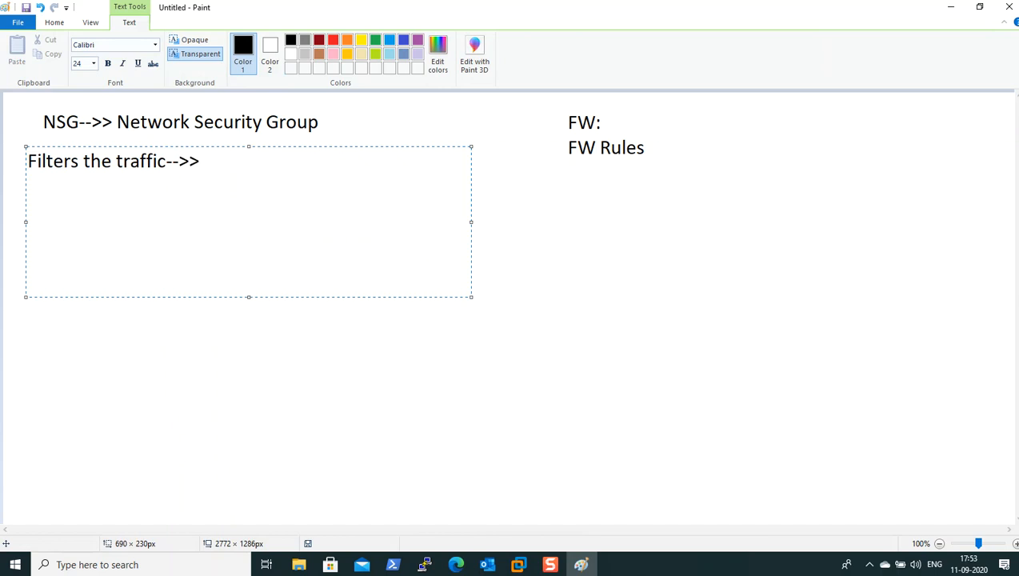
- Add 'Incoming --', 'NSG Rules' and 'Outcoming' lines beneath it
type("In")
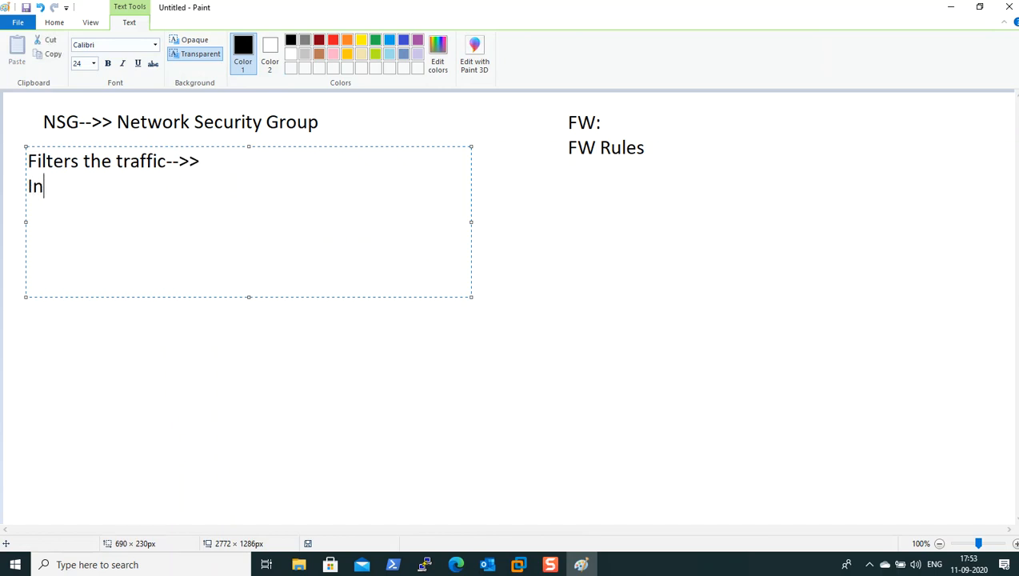
type("coming")
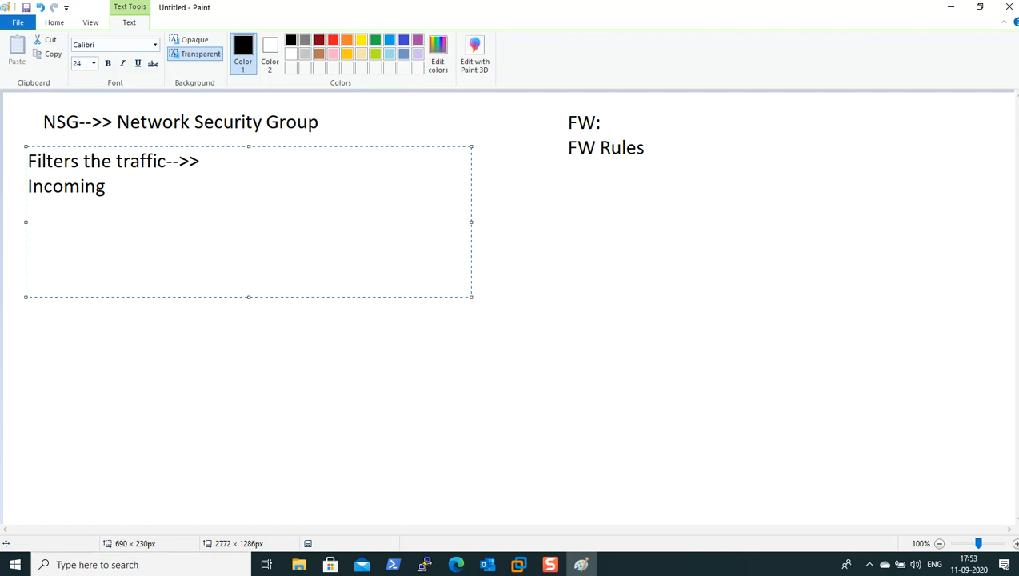
type("O")
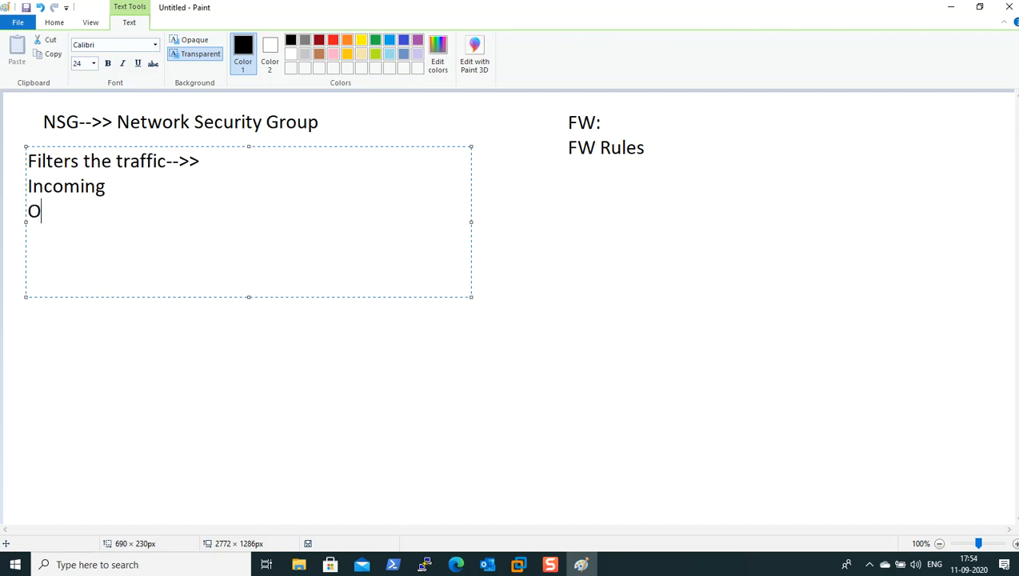
type("utcoming")
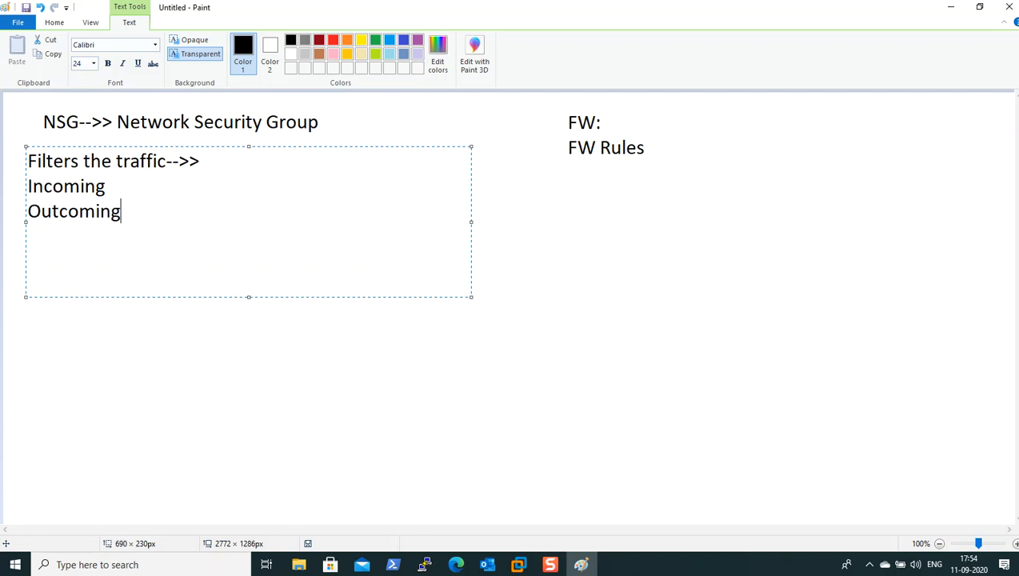
type("--")
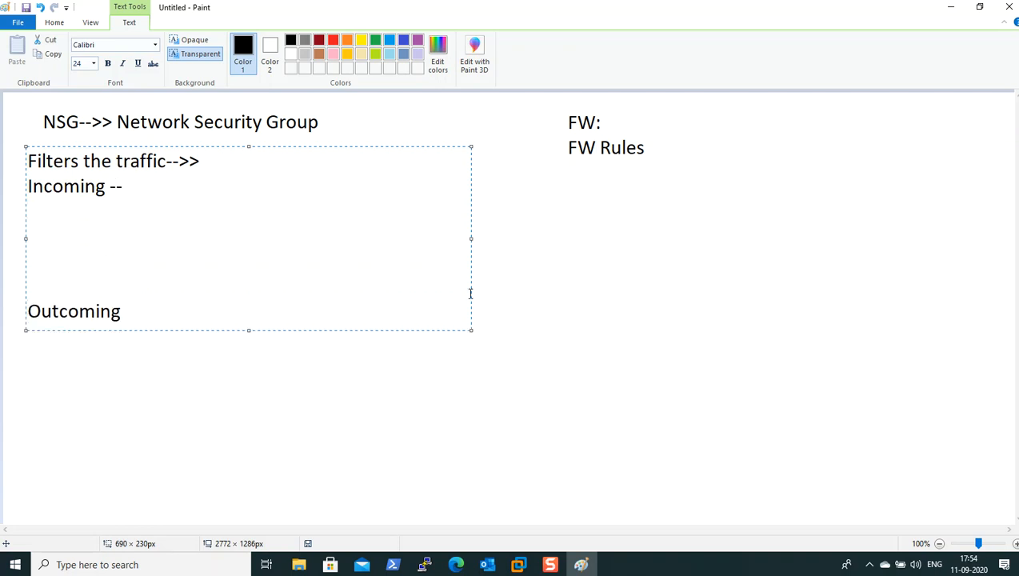
type("Rules")
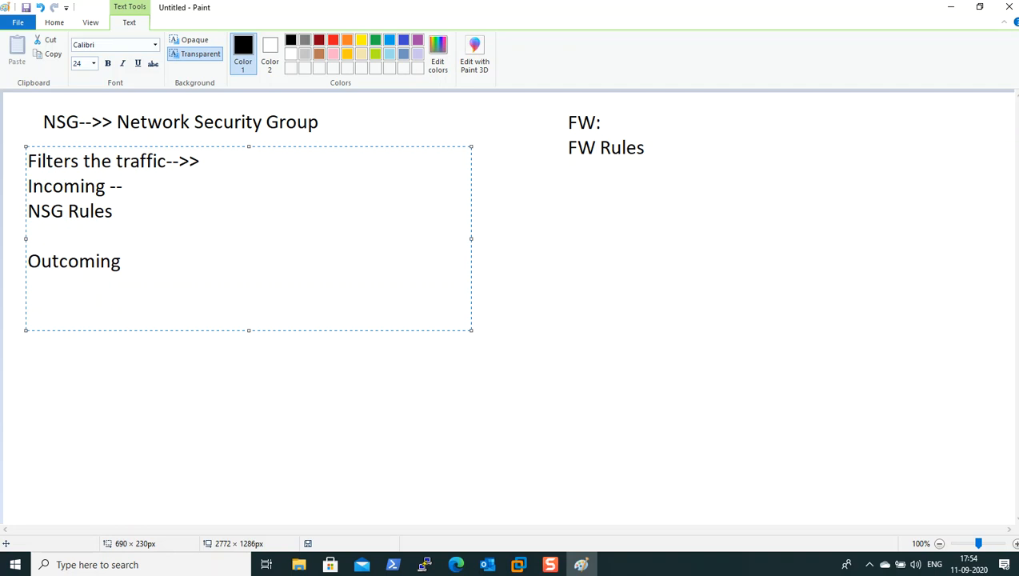
- Extend the Outcoming line to 'Outcoming: NSG rules' and return below the Incoming NSG Rules line
left_click(29, 261)
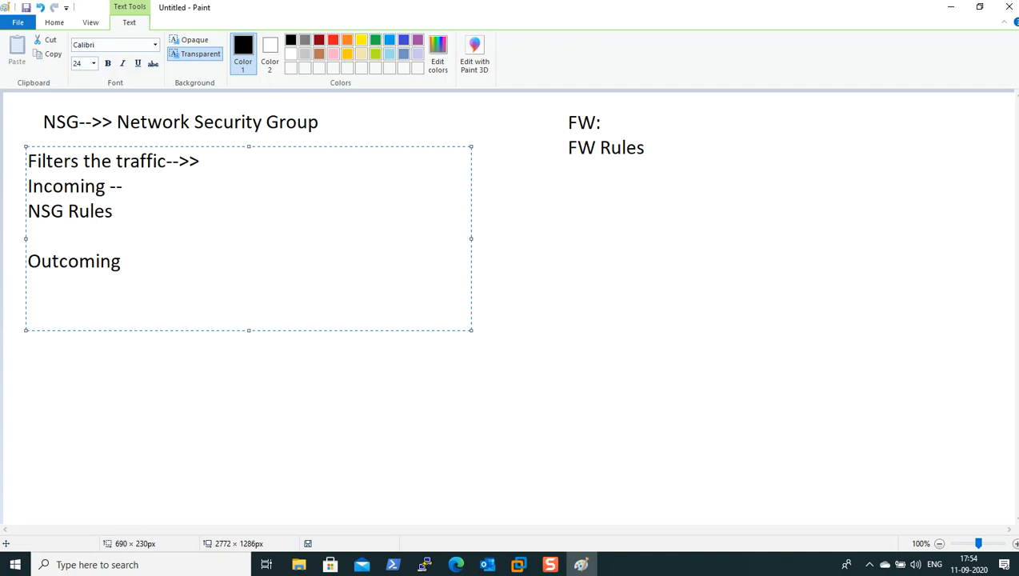
type(":")
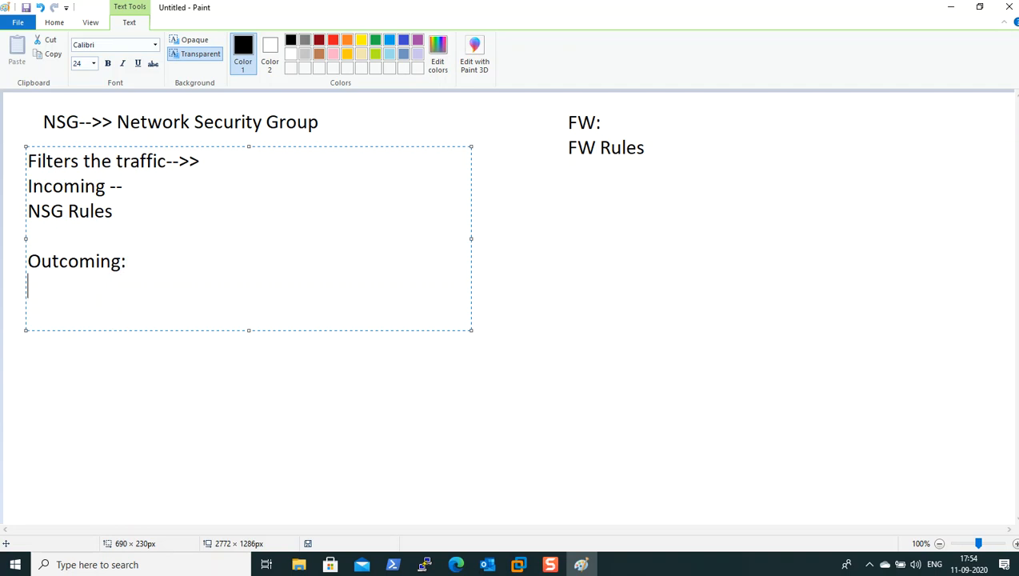
type("NS")
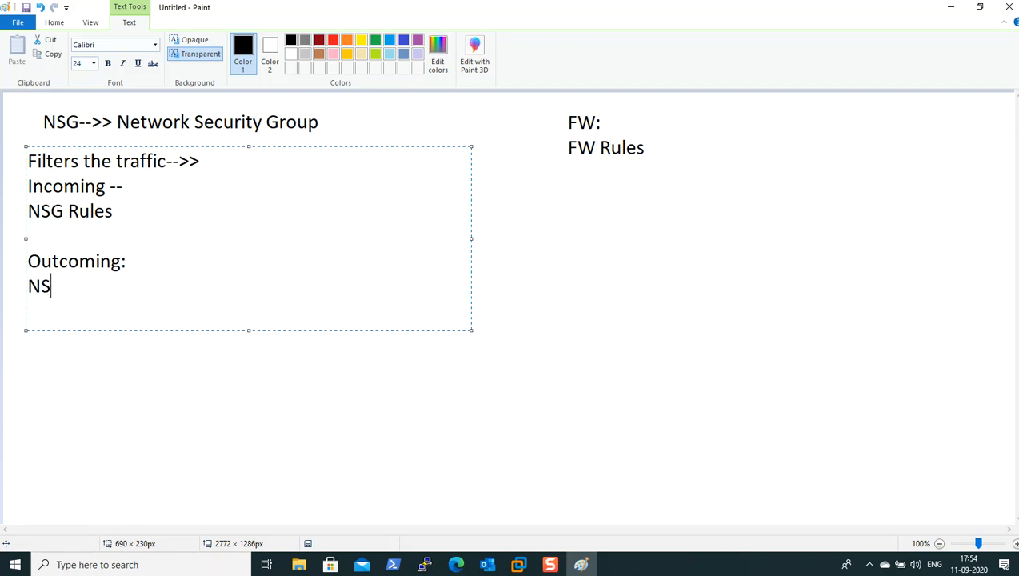
type("G rule")
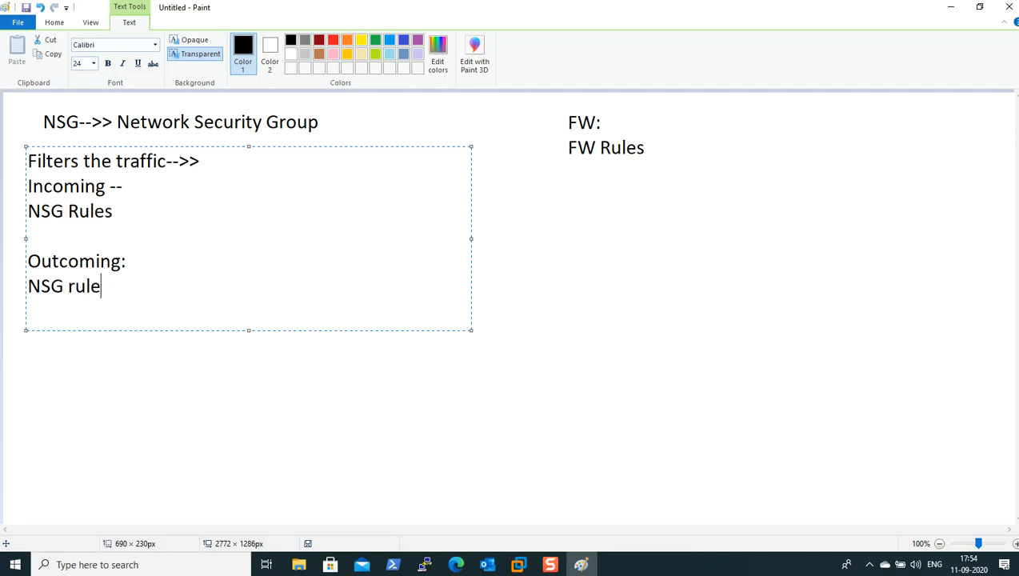
type("s")
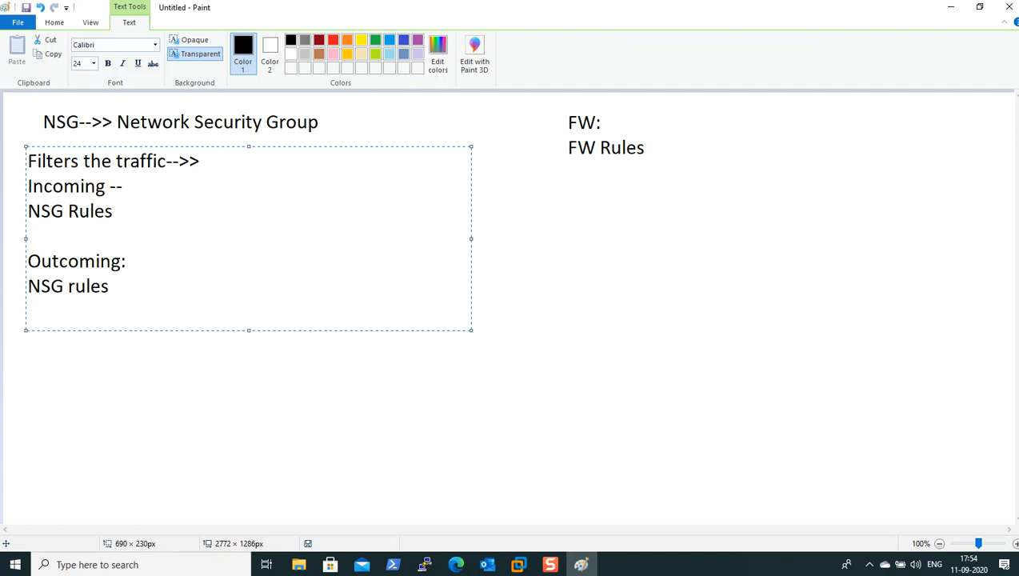
left_click(115, 211)
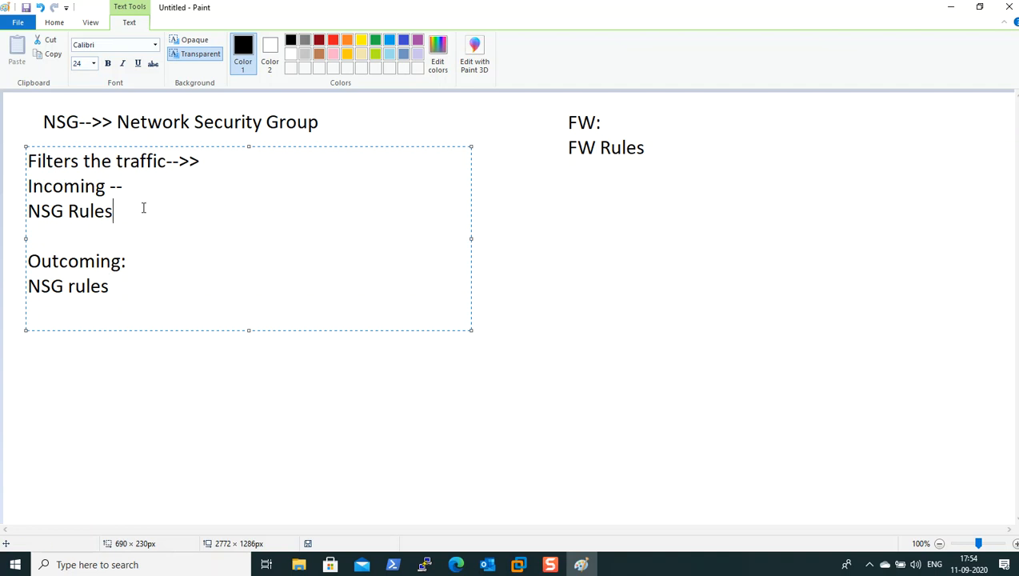
mouse_move(112, 211)
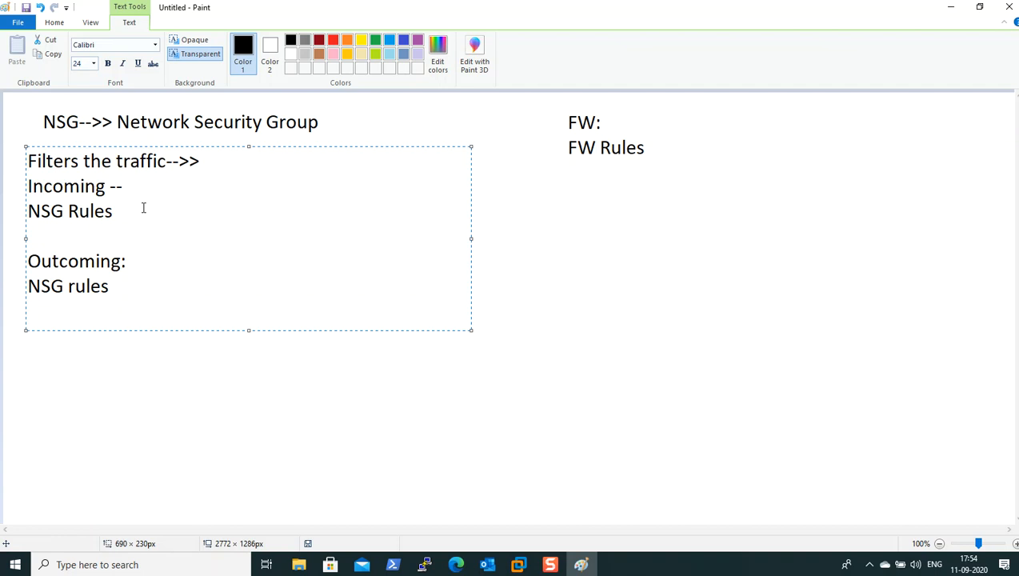
left_click(112, 211)
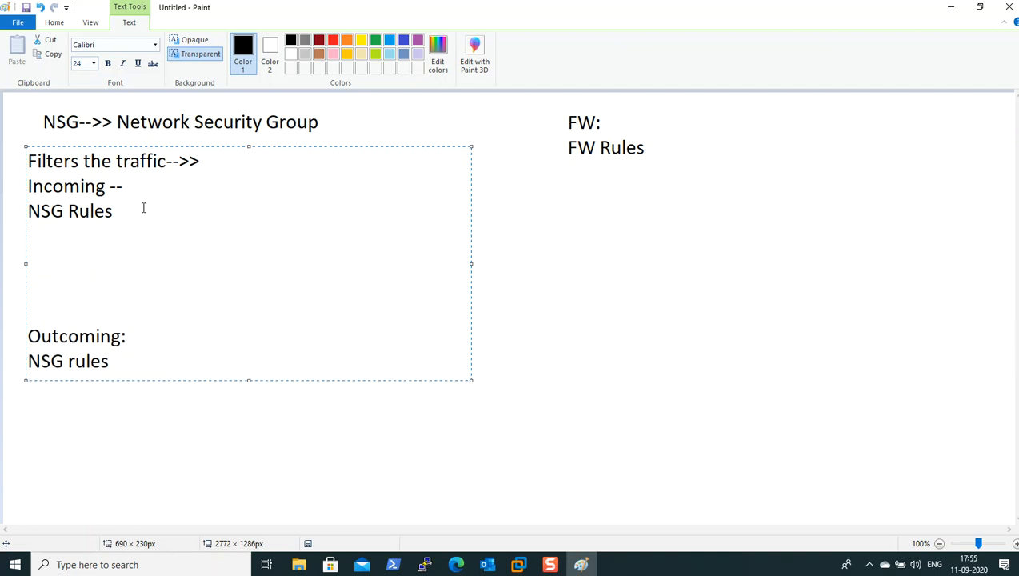
- List the incoming fields 'Source,Source port, Destination, Dest port, Protocal'
type("Sour")
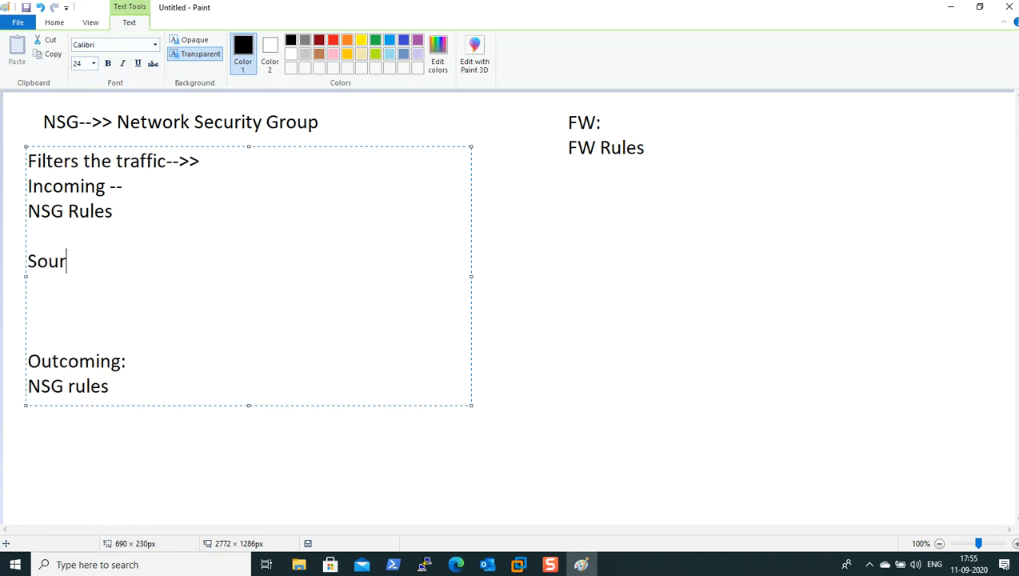
type("ce,")
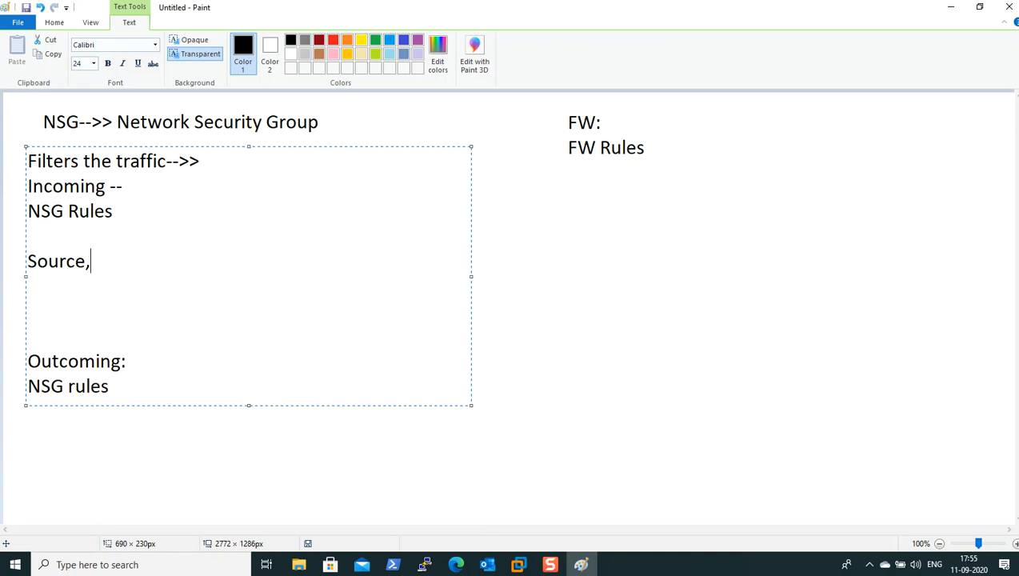
type("Source")
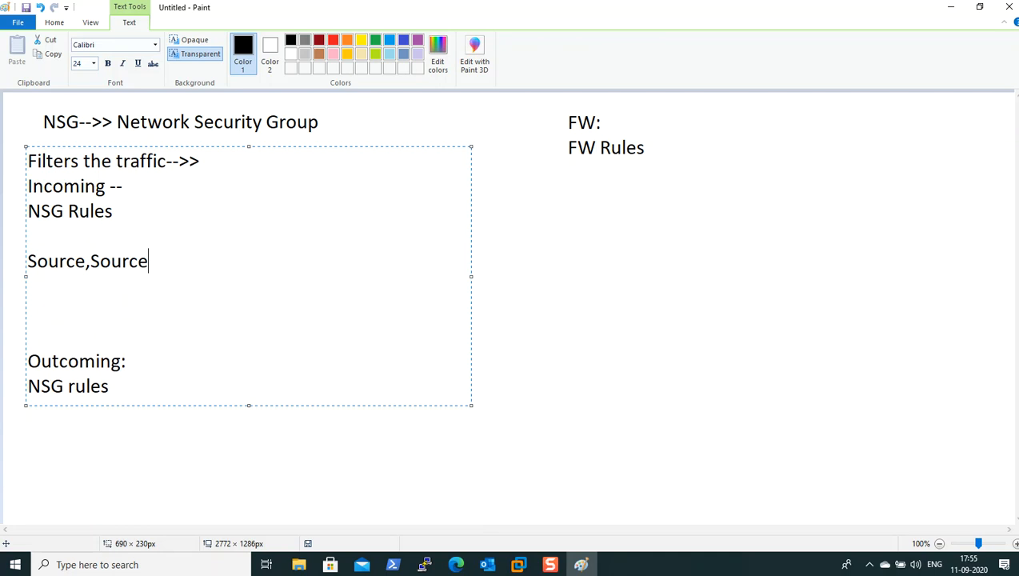
type("port")
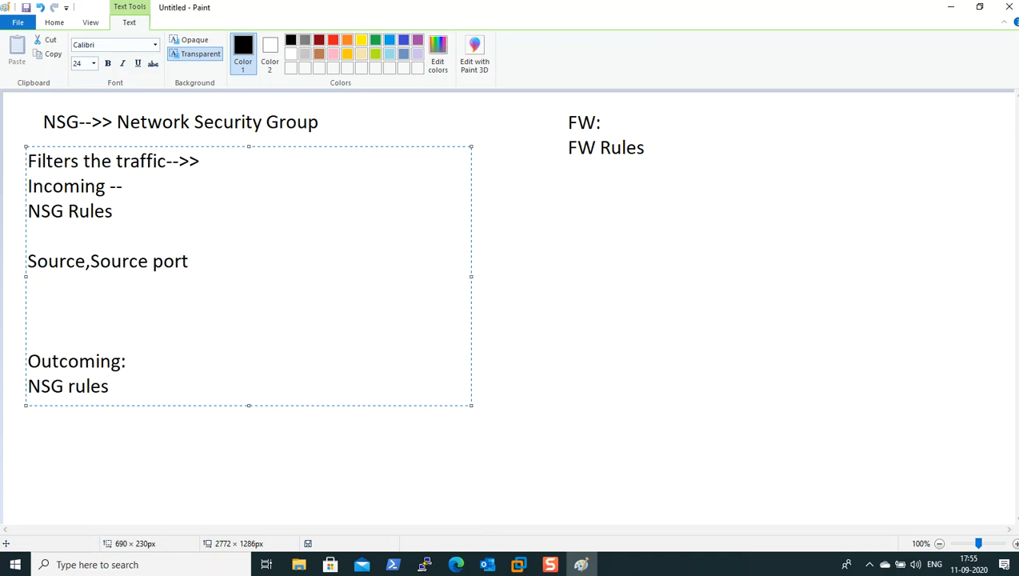
type(",")
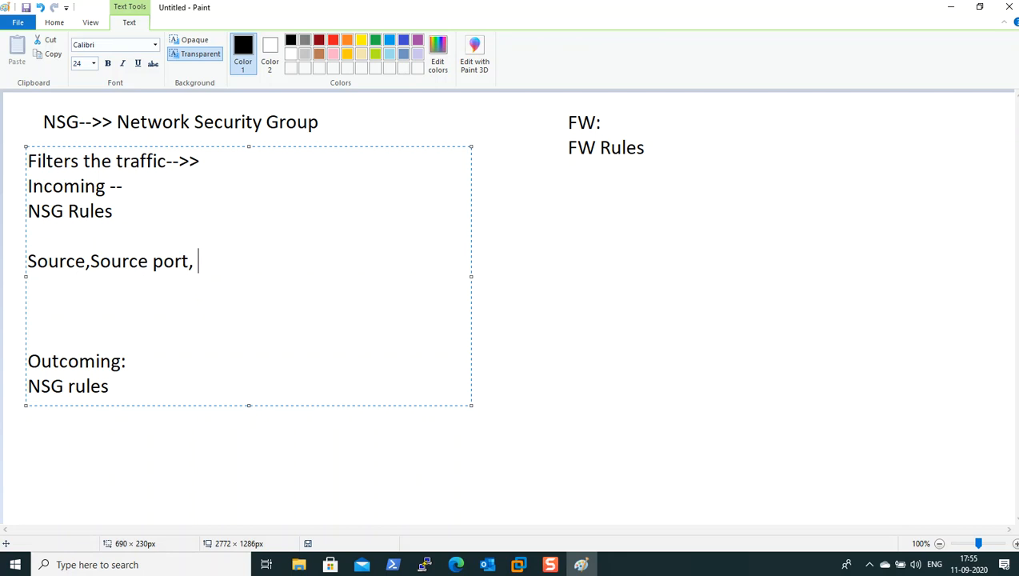
type("De")
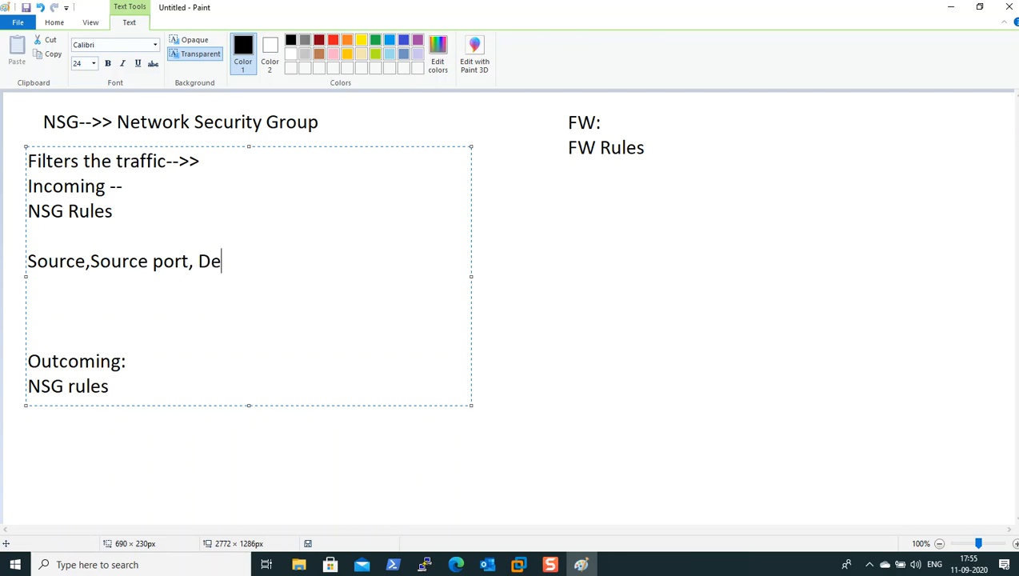
type("st")
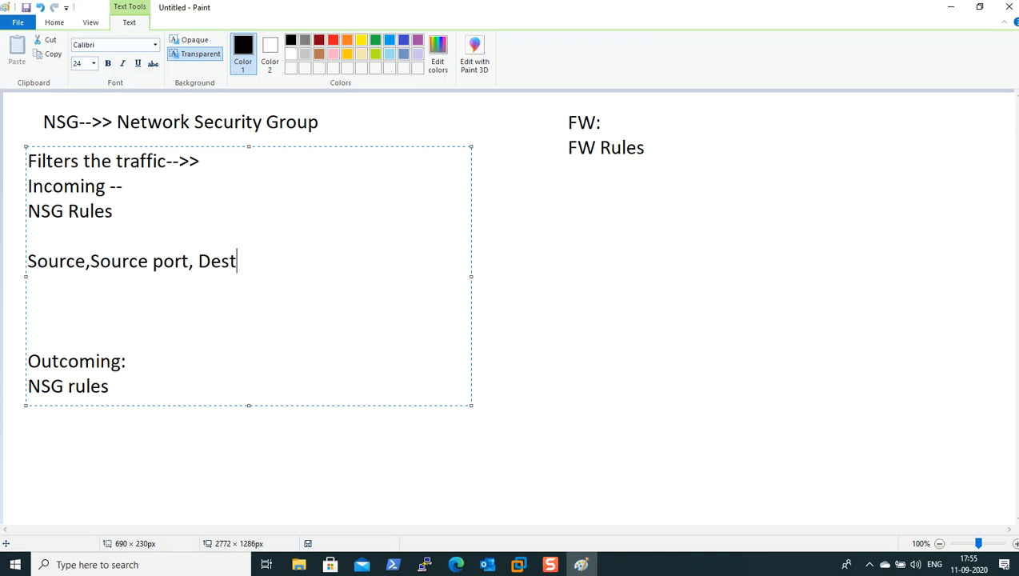
type("ination,")
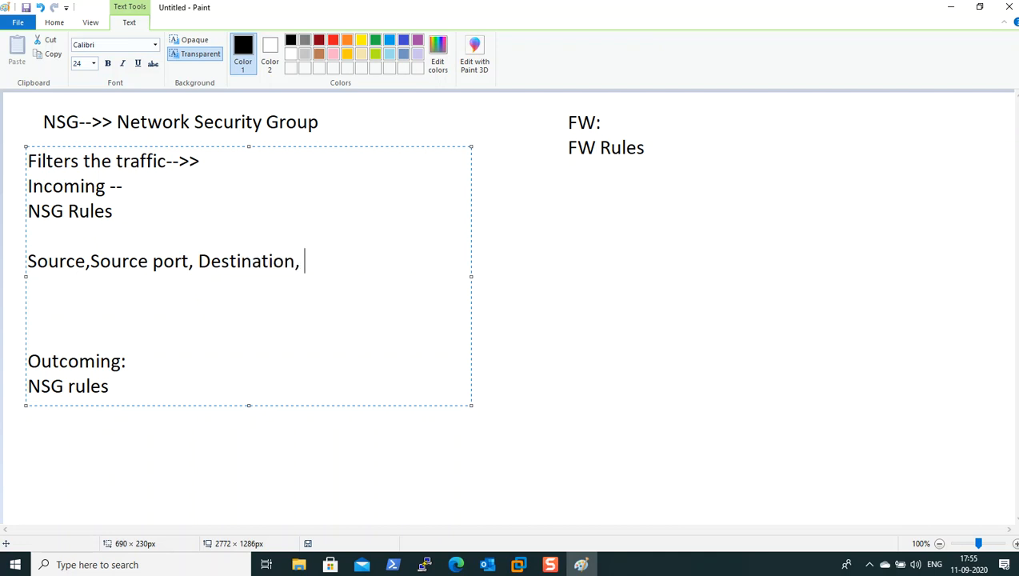
type("Dest por")
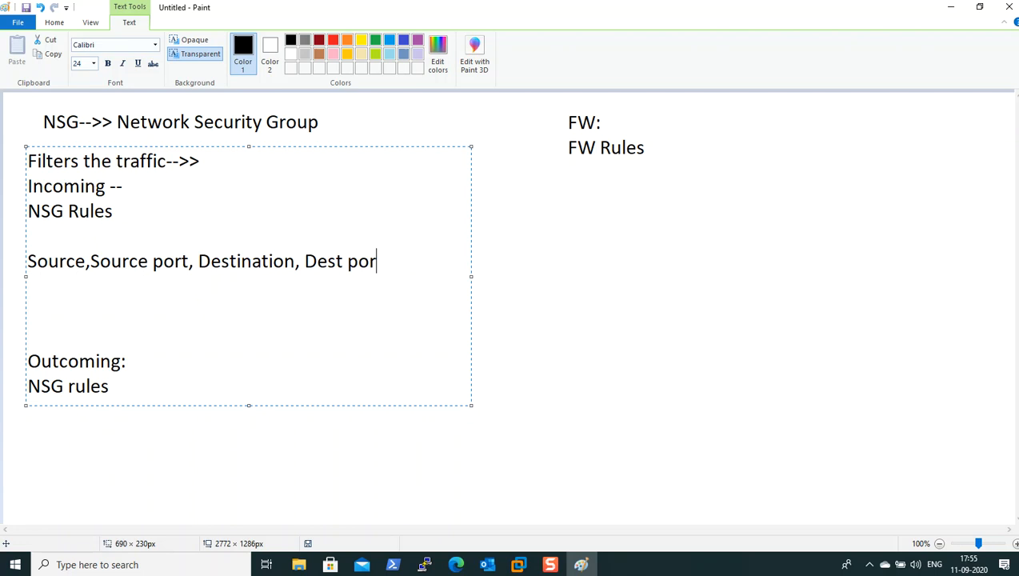
type("t, Pro")
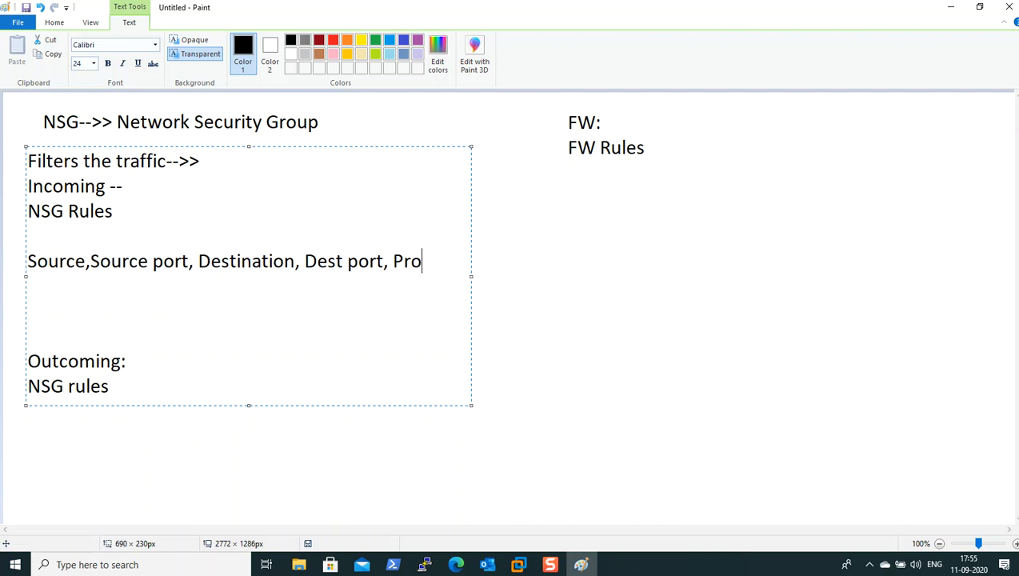
type("tocal")
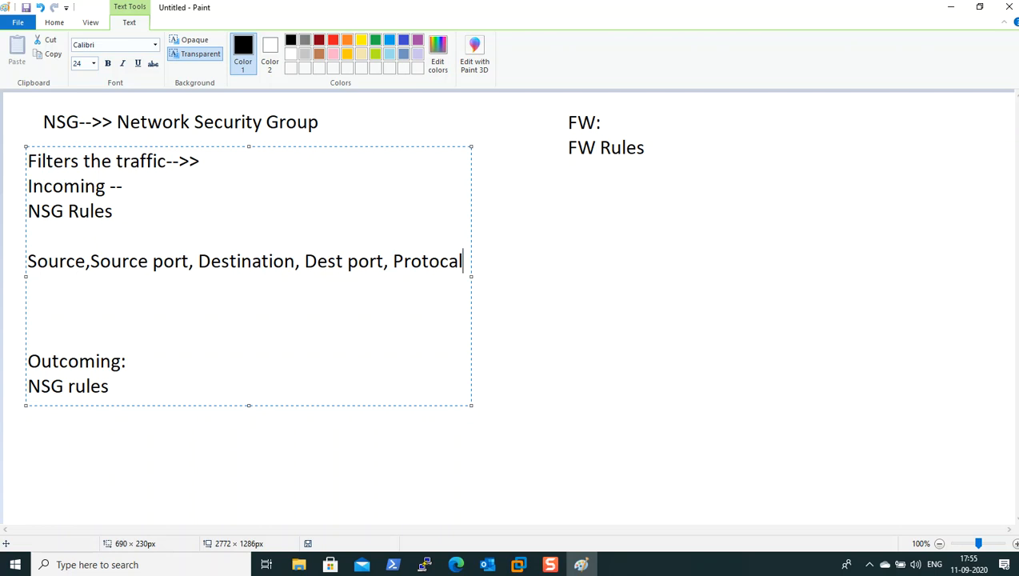
mouse_move(139, 211)
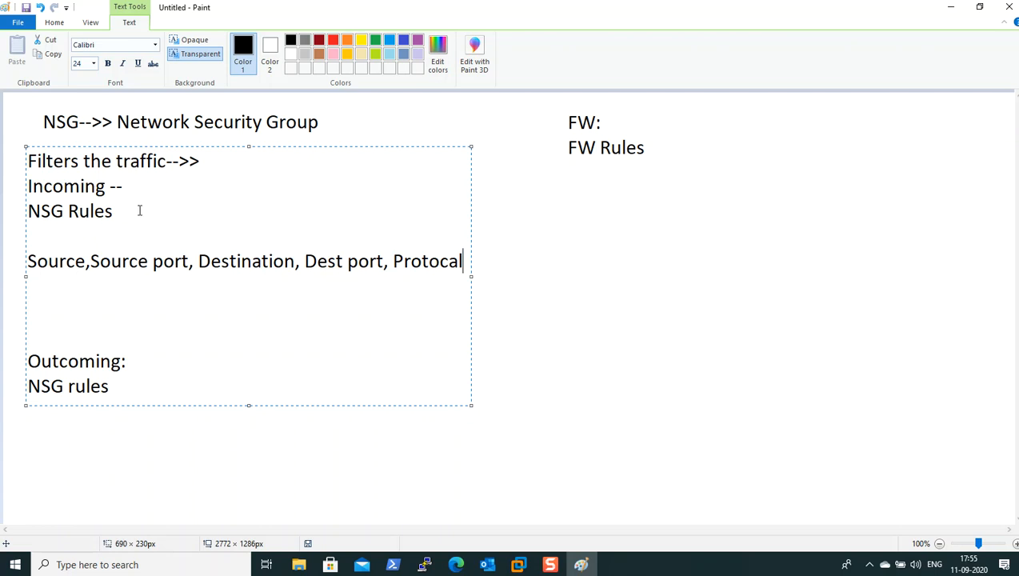
mouse_move(471, 279)
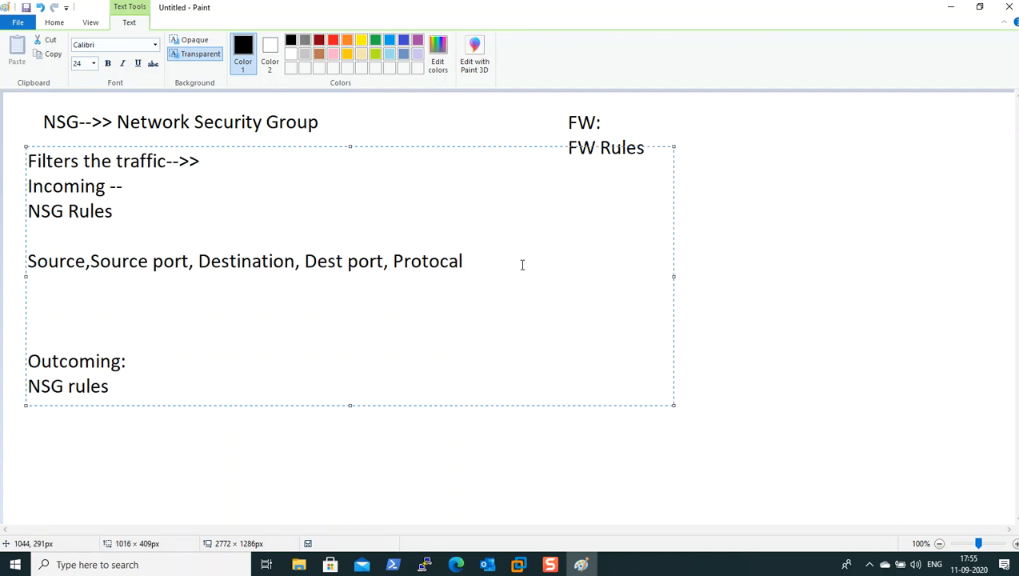
- Continue with ', Action(Allow/Deny),' and begin the 'Priorit' field
type(", Act")
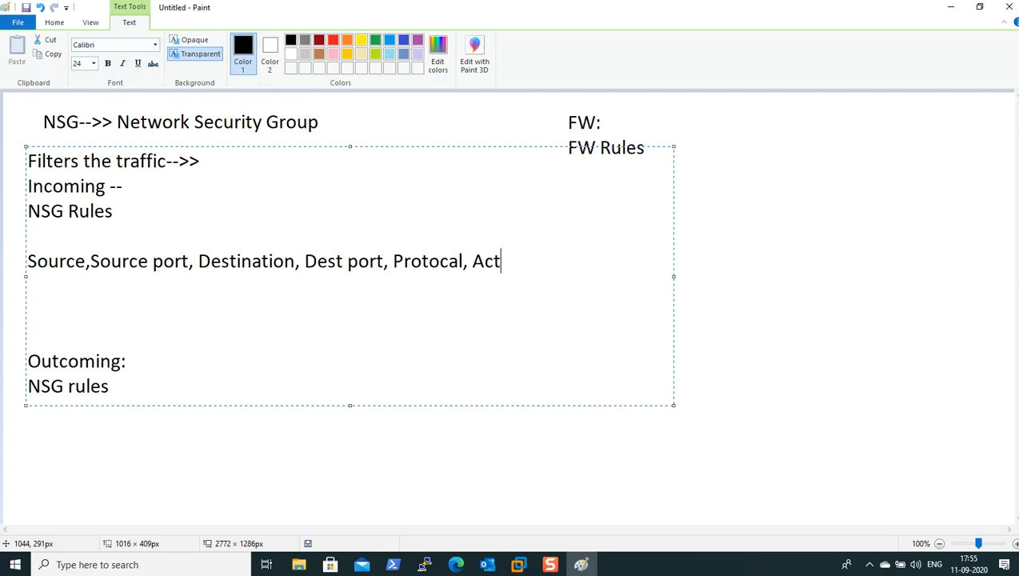
type("ion(All")
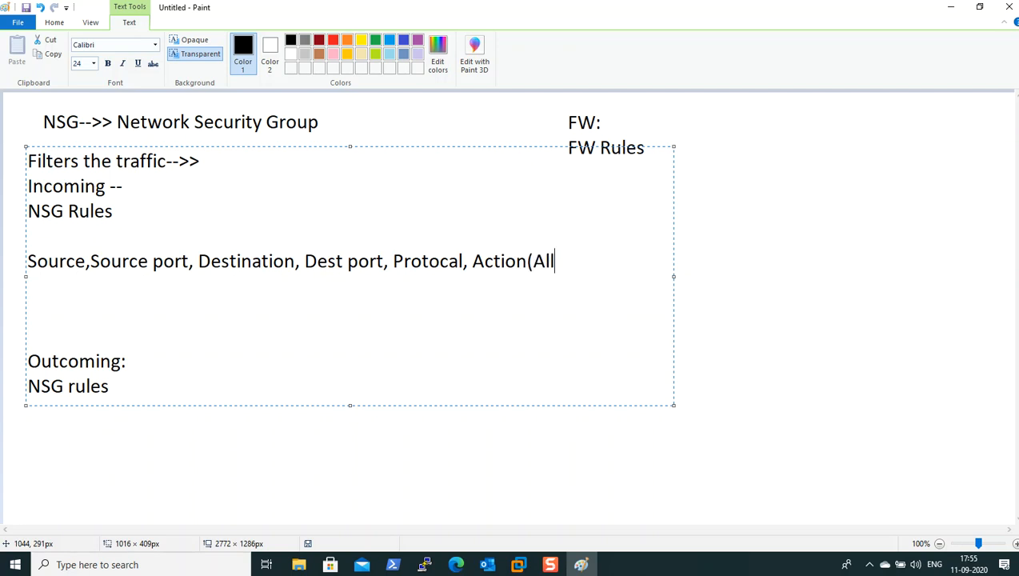
type("low/Dn")
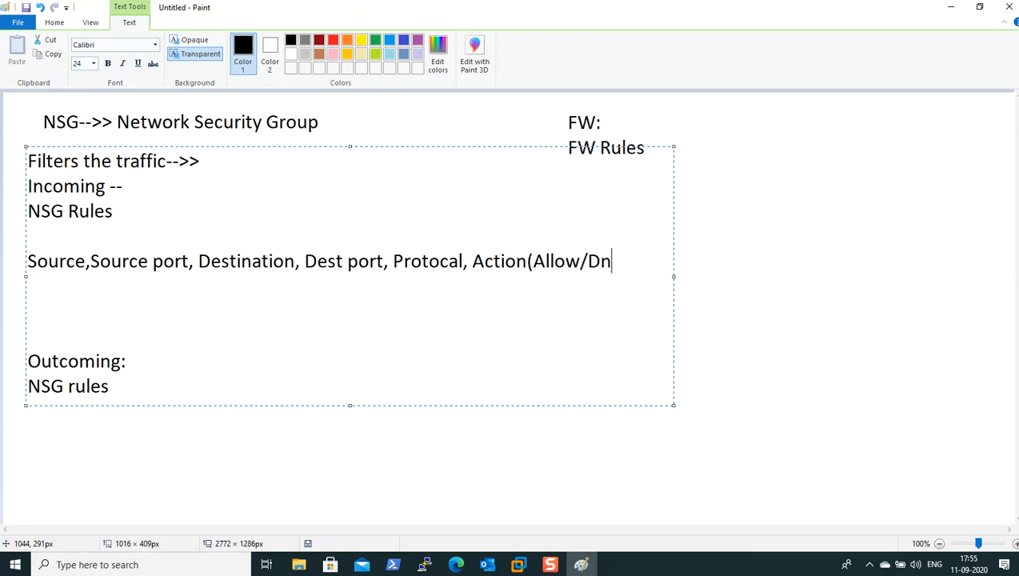
type("e")
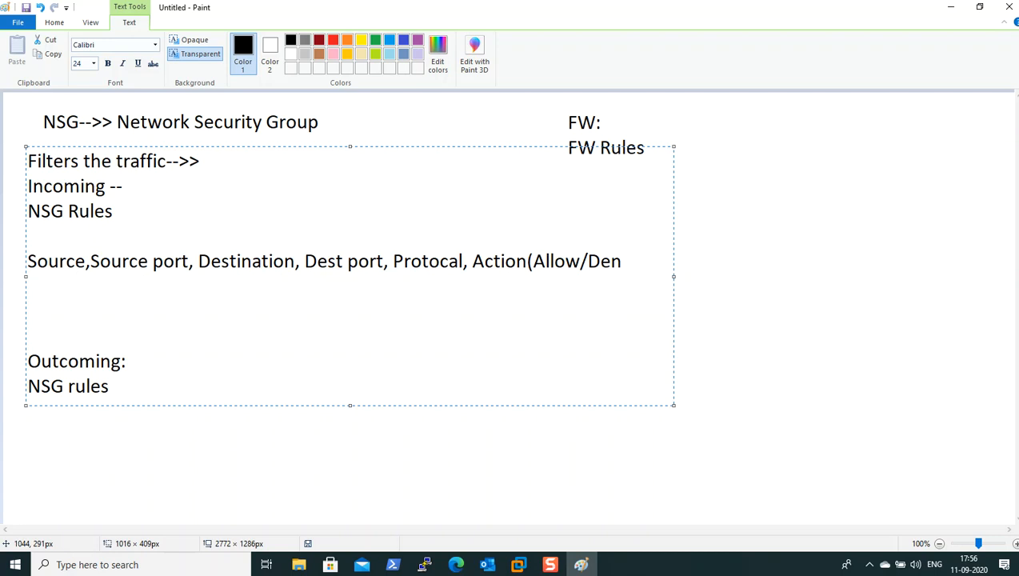
type("y)")
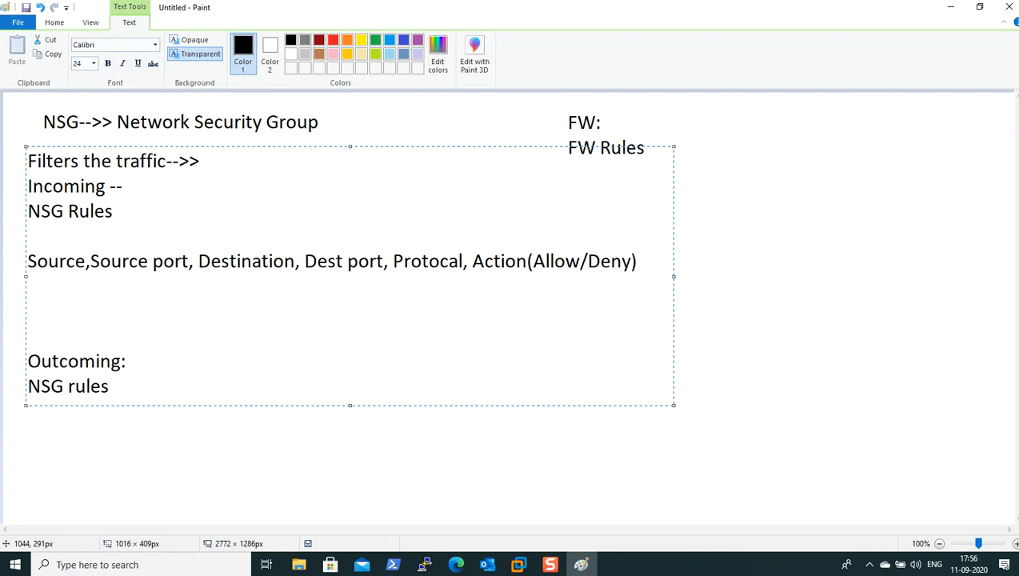
type(",")
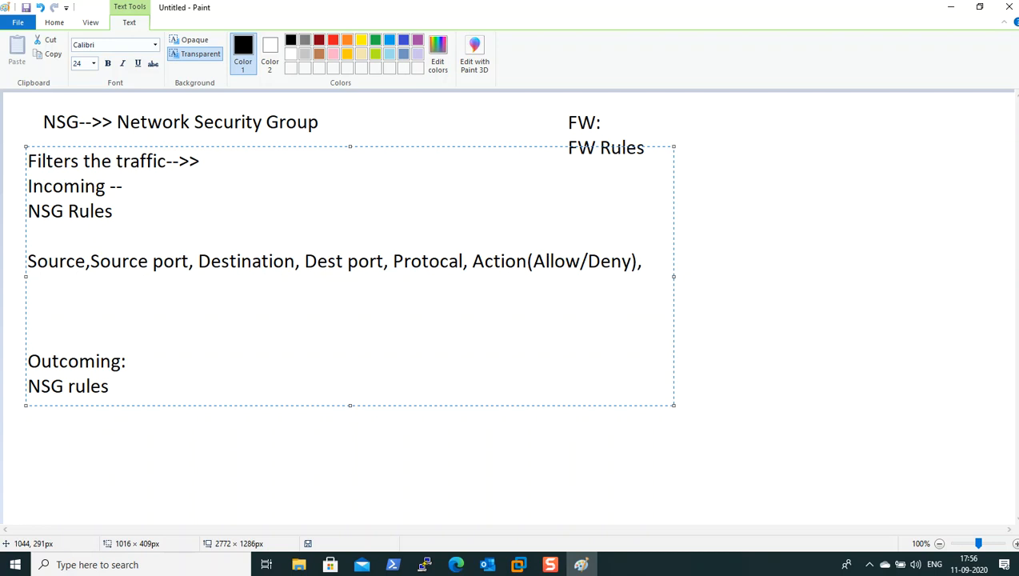
type("Priorit")
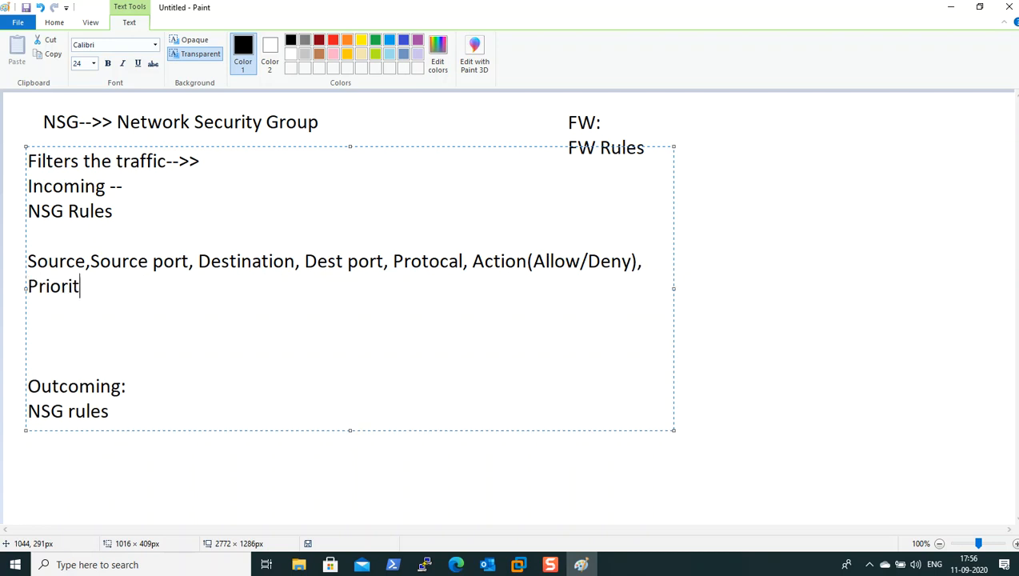
- Finish the incoming field list with 'Priority,name, description.'
type("y")
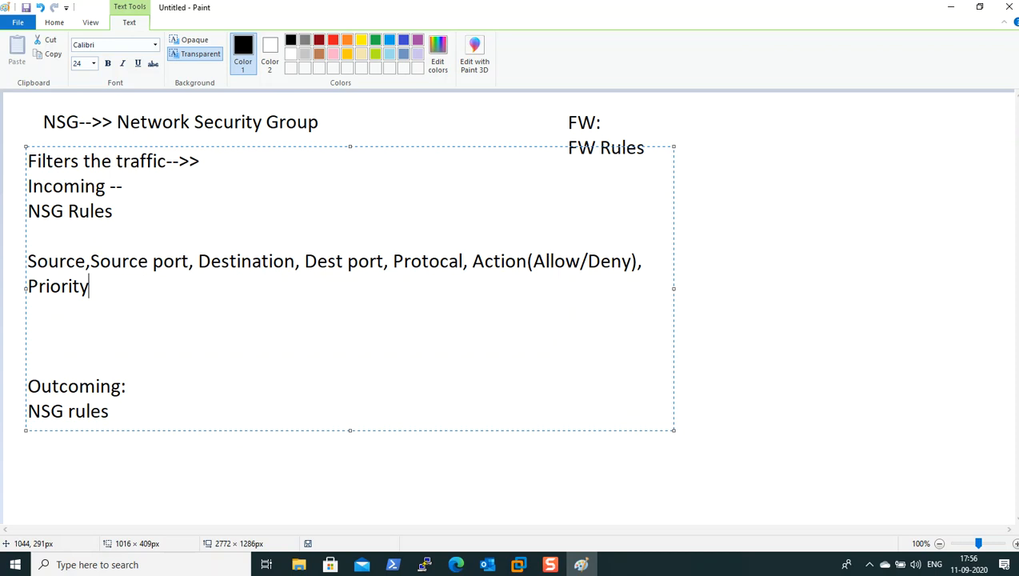
type(",na")
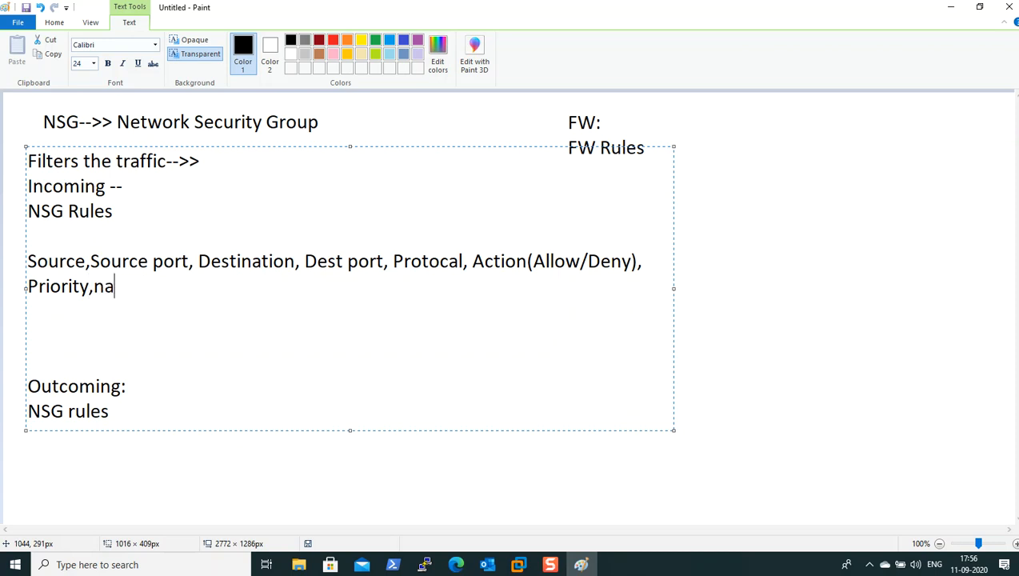
type("me,")
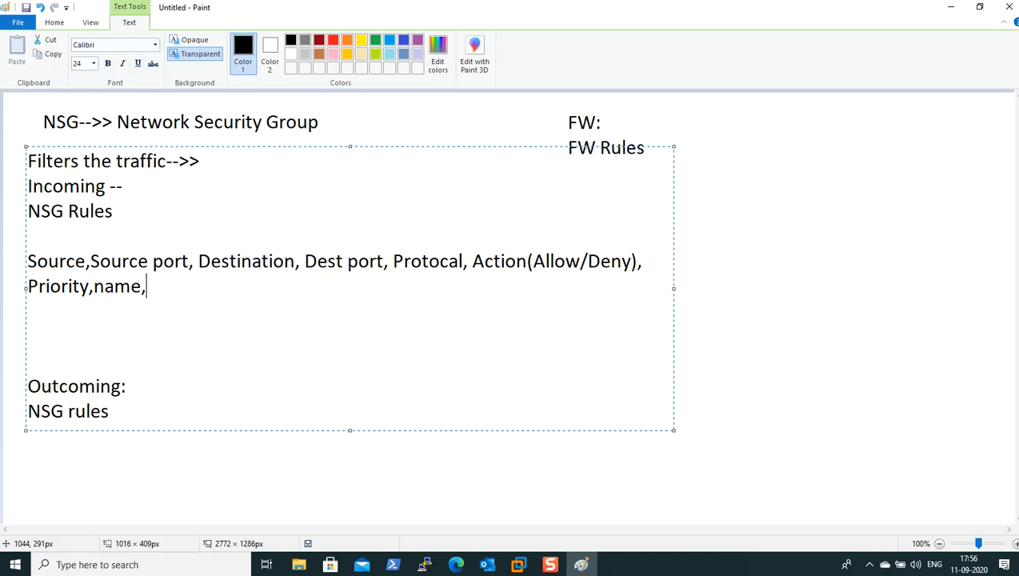
type("desc")
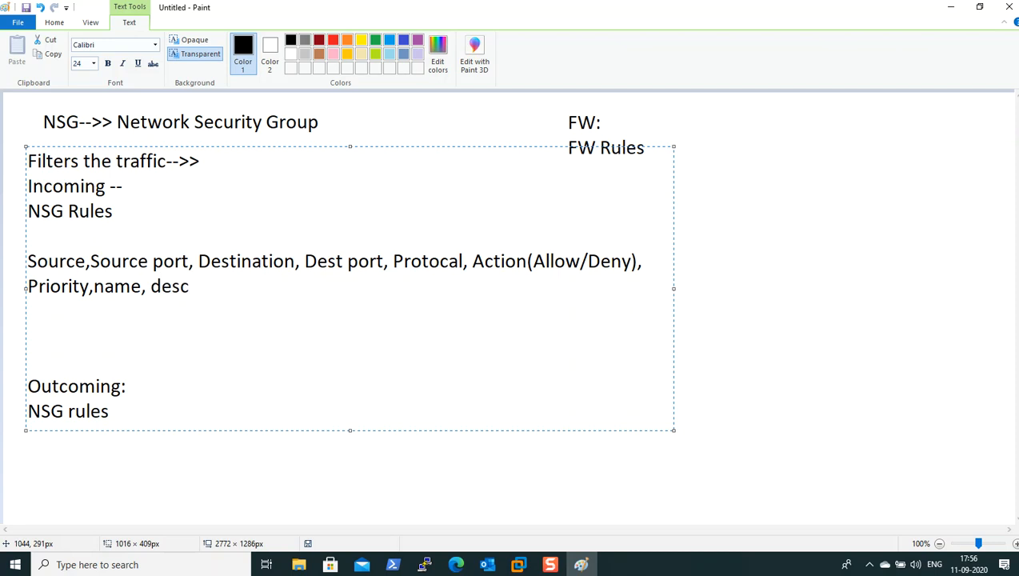
type("ription.")
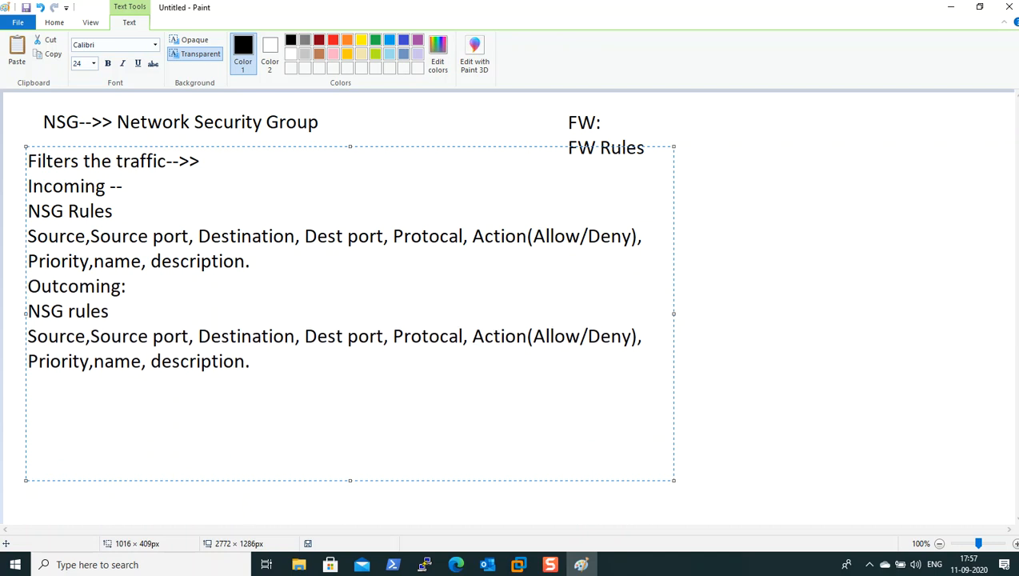
mouse_move(243, 275)
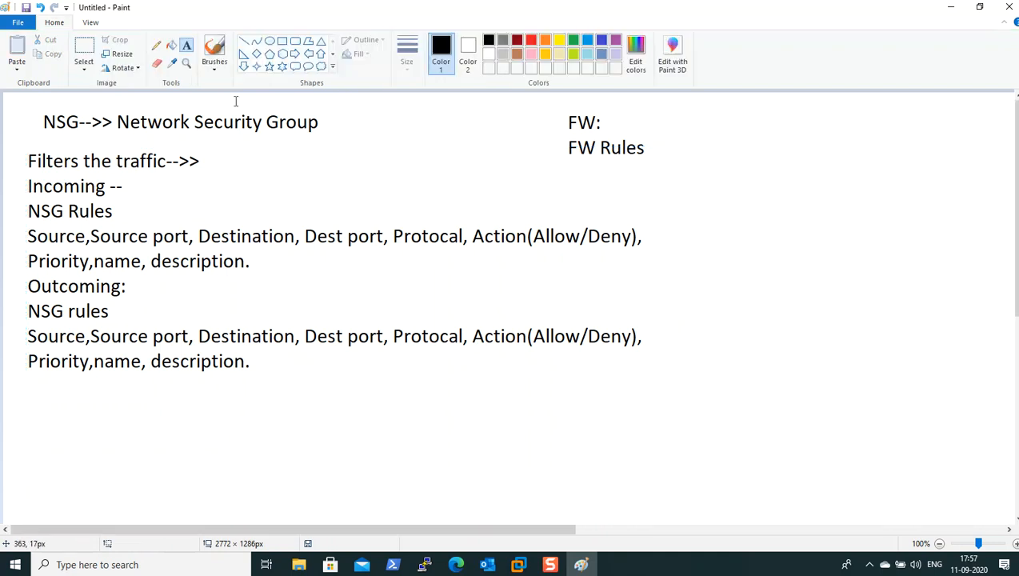
mouse_move(723, 173)
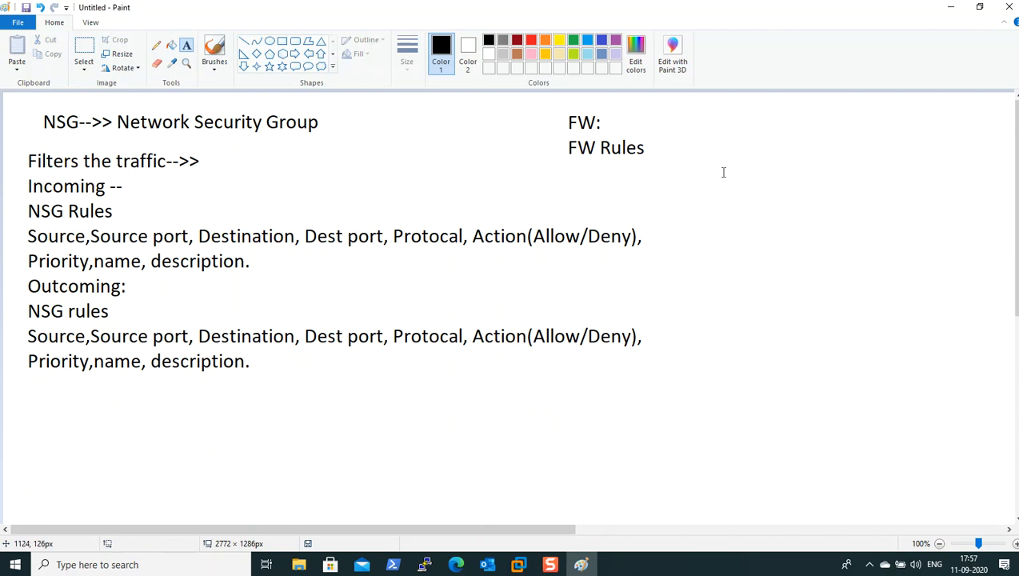
- Write 'NSG Associated to', 'Subnet', 'Nic of VMs' in a new text box right of the notes
left_click_drag(702, 133, 969, 381)
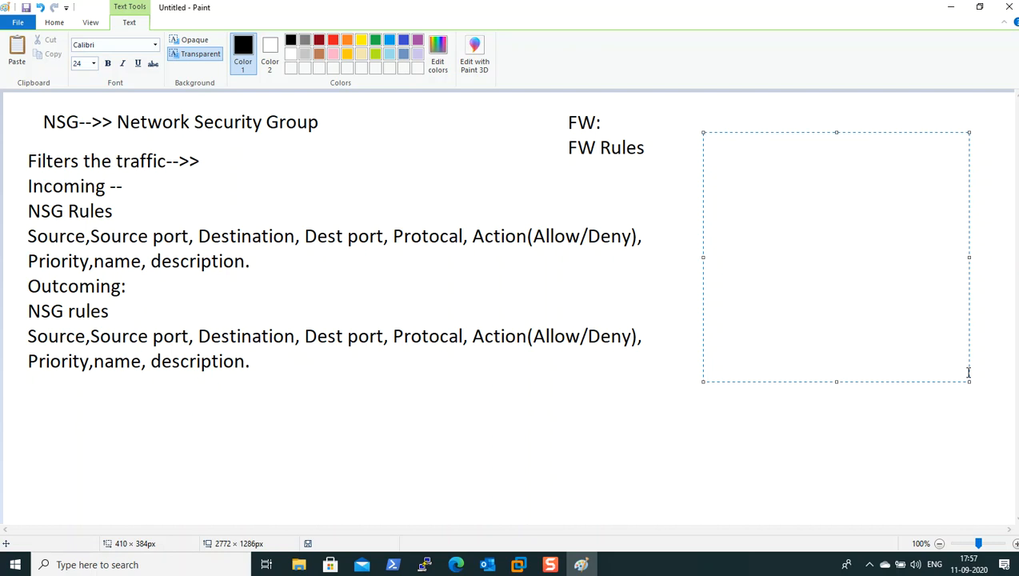
type("NSG Ass")
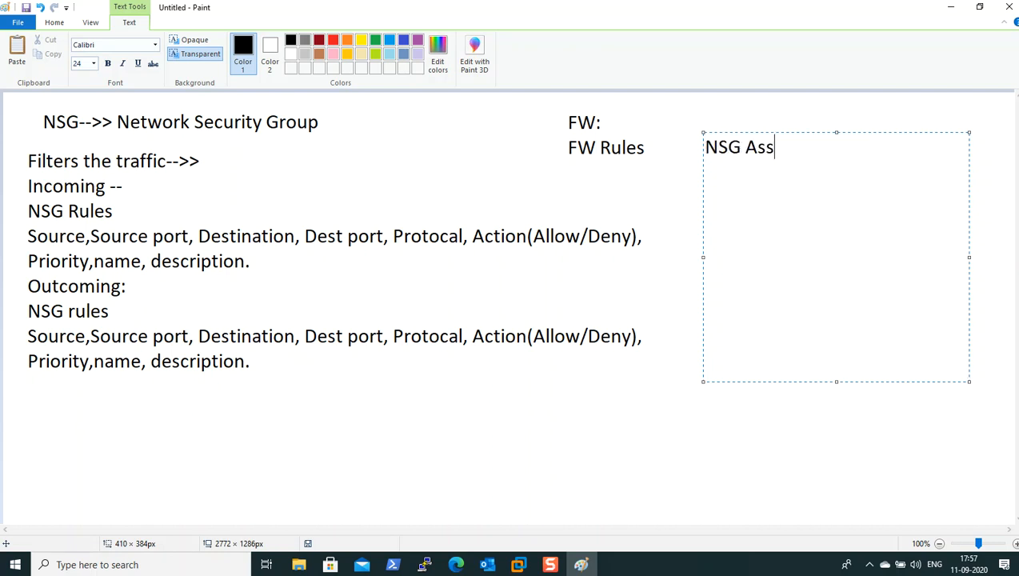
type("ciated")
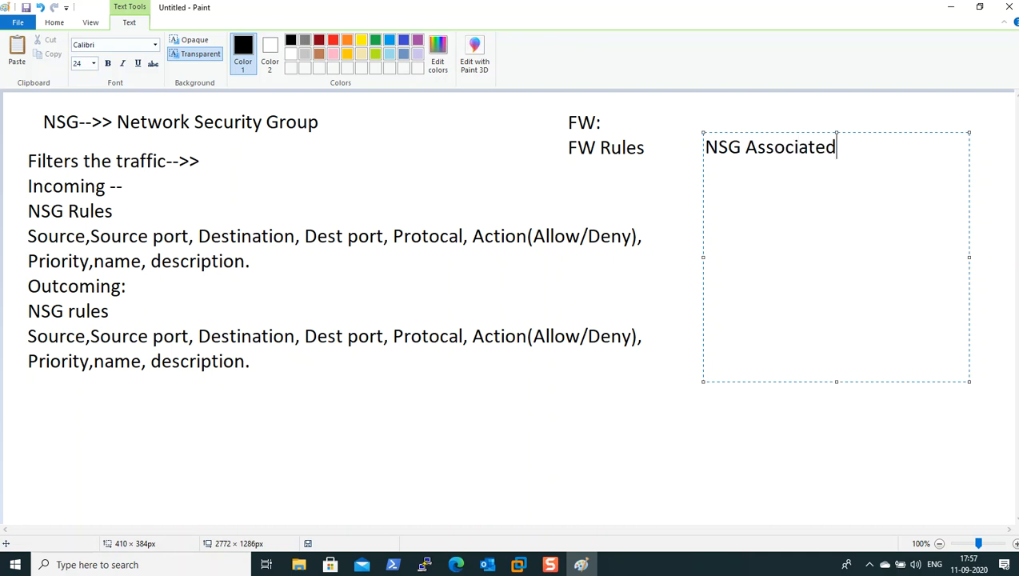
type("to")
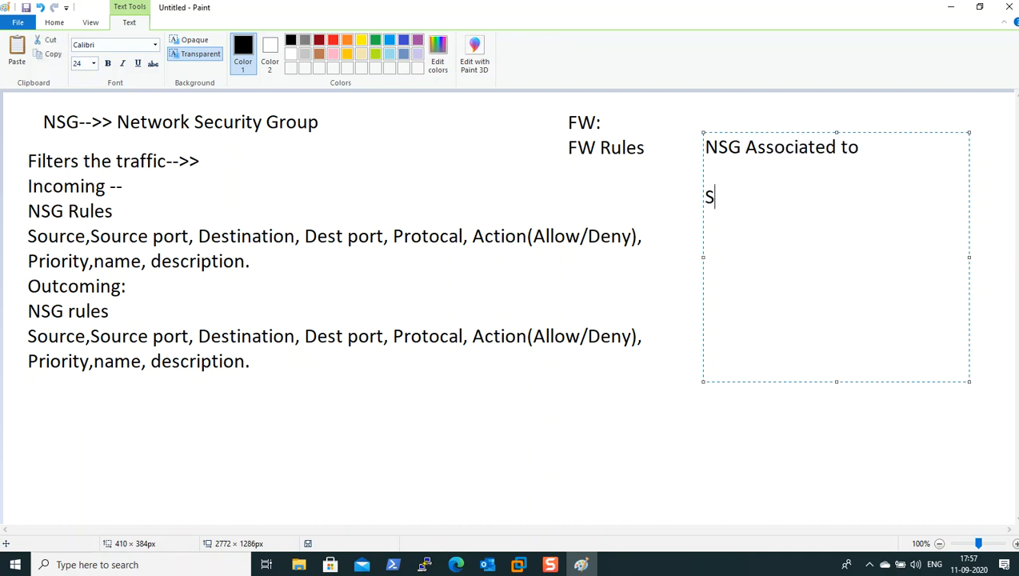
type("ubnet")
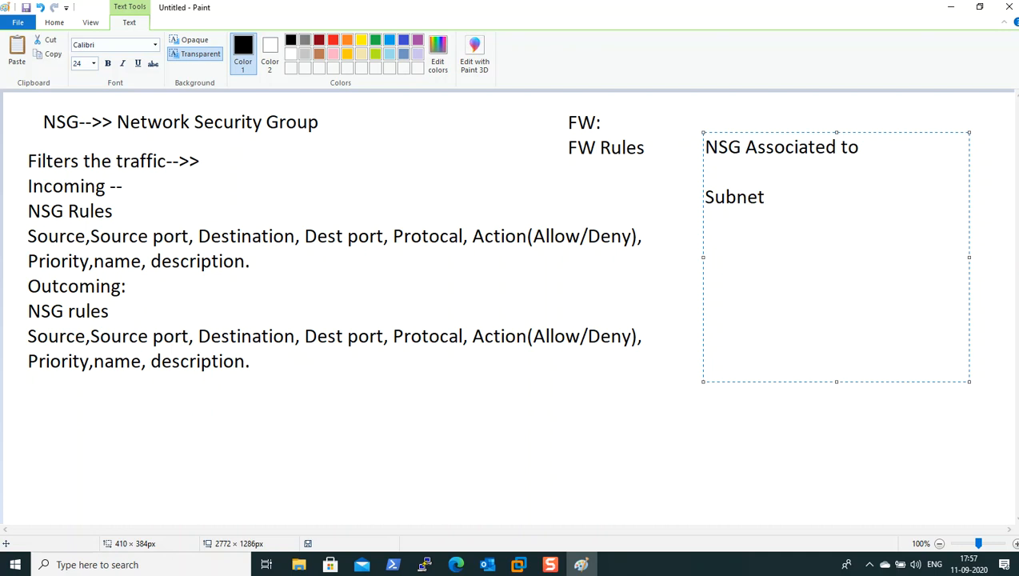
type("Nic of")
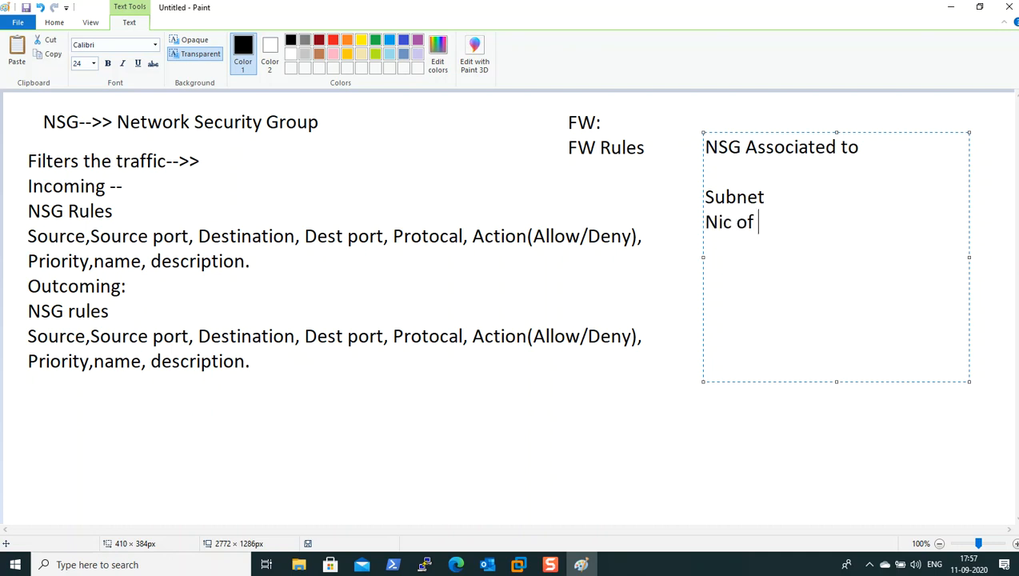
type("VMs")
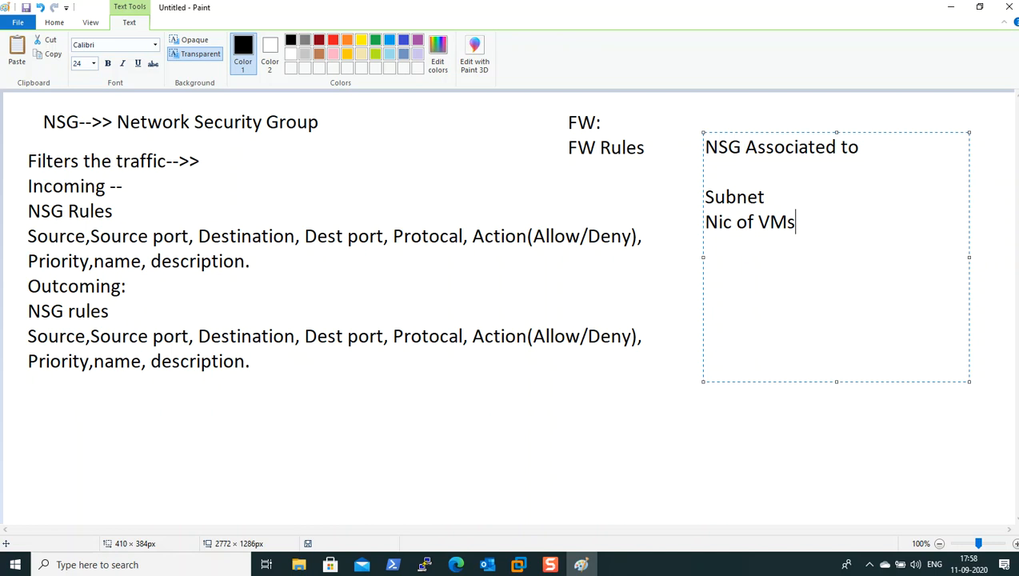
mouse_move(964, 426)
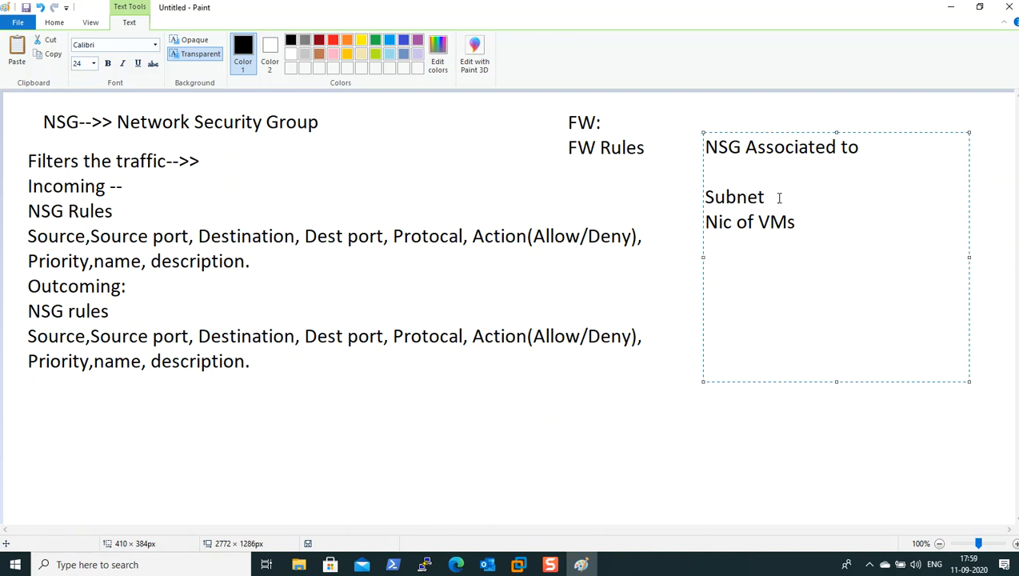
- Append '-->>only one nsg' to both the Subnet and Nic of VMs lines, removing stray letters
type("-->>")
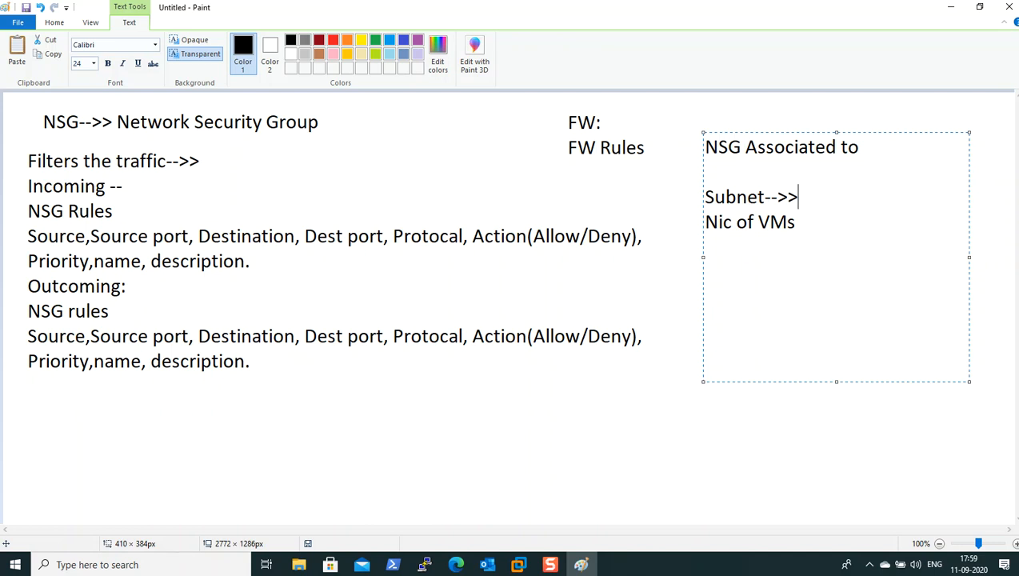
type("only one ns")
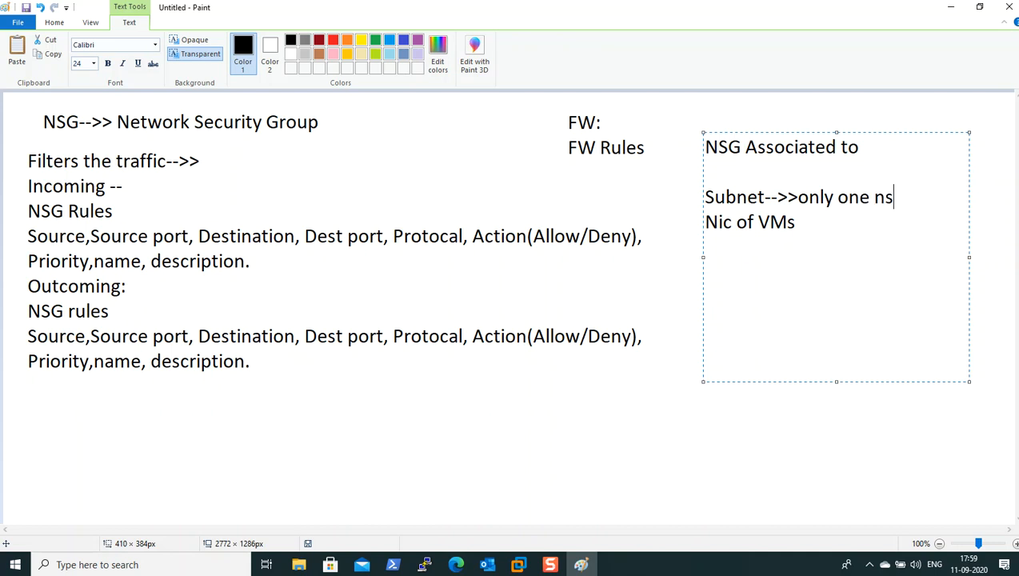
type("g")
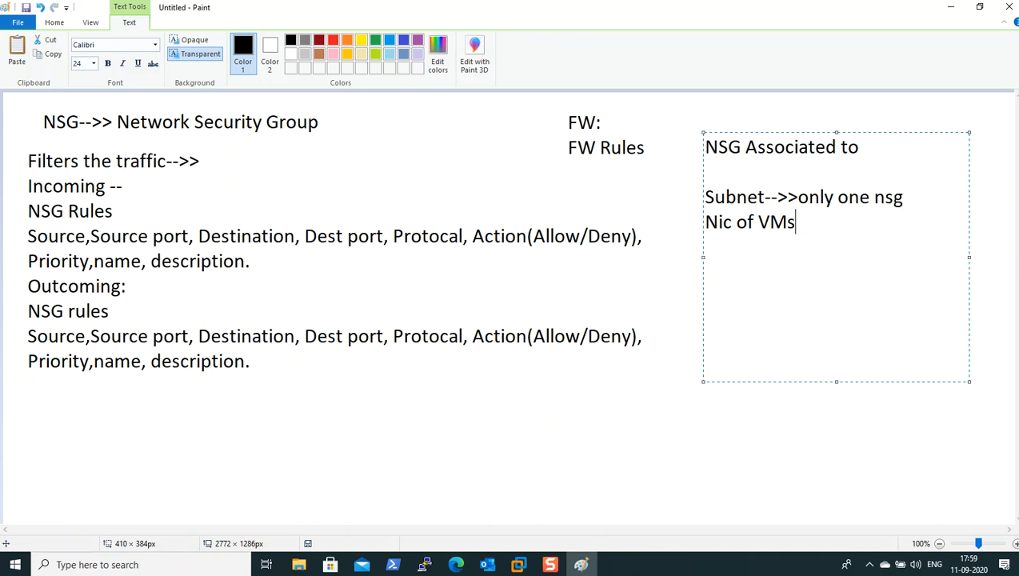
type("-->")
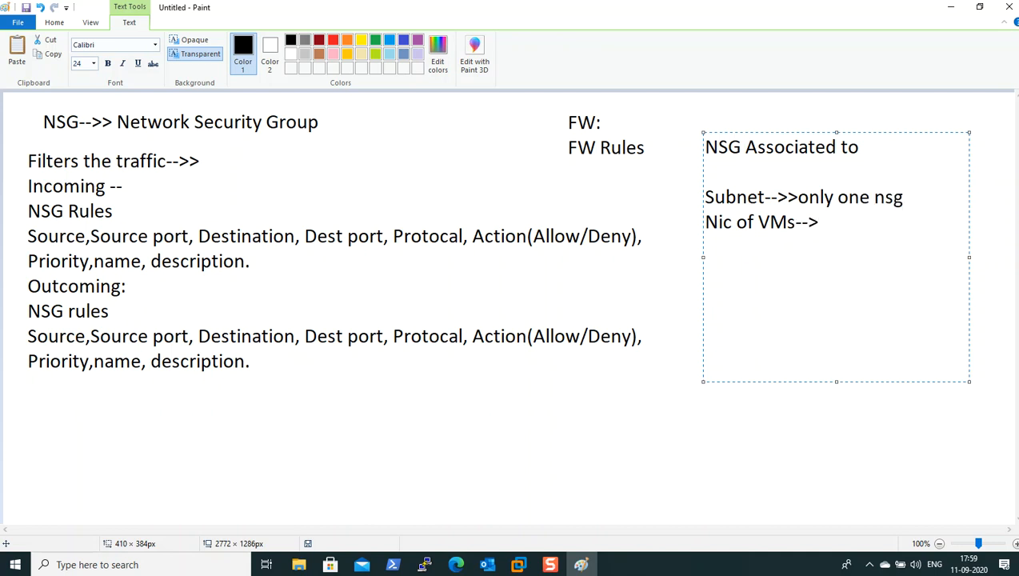
type("only one nsg aa")
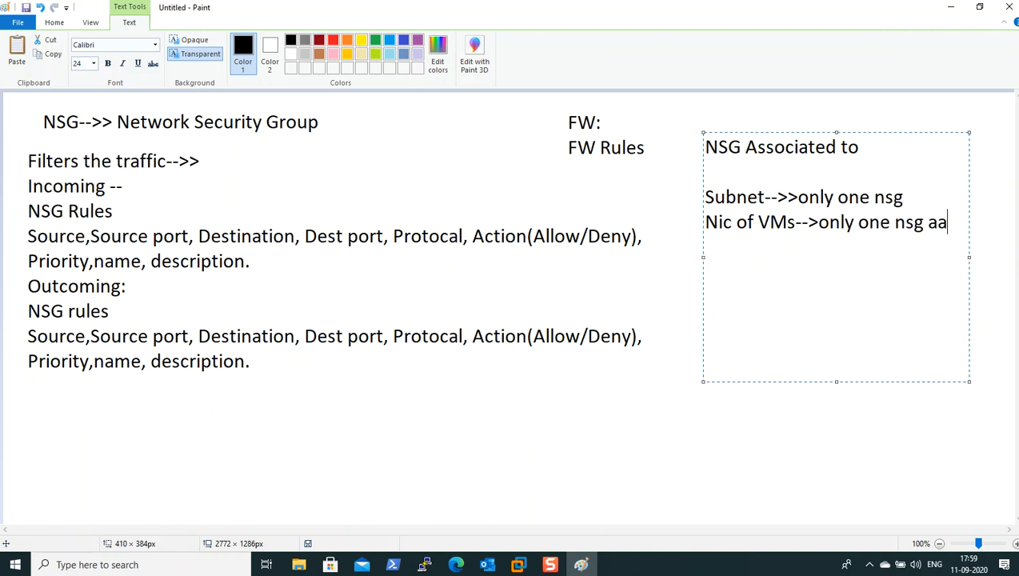
key("backspace")
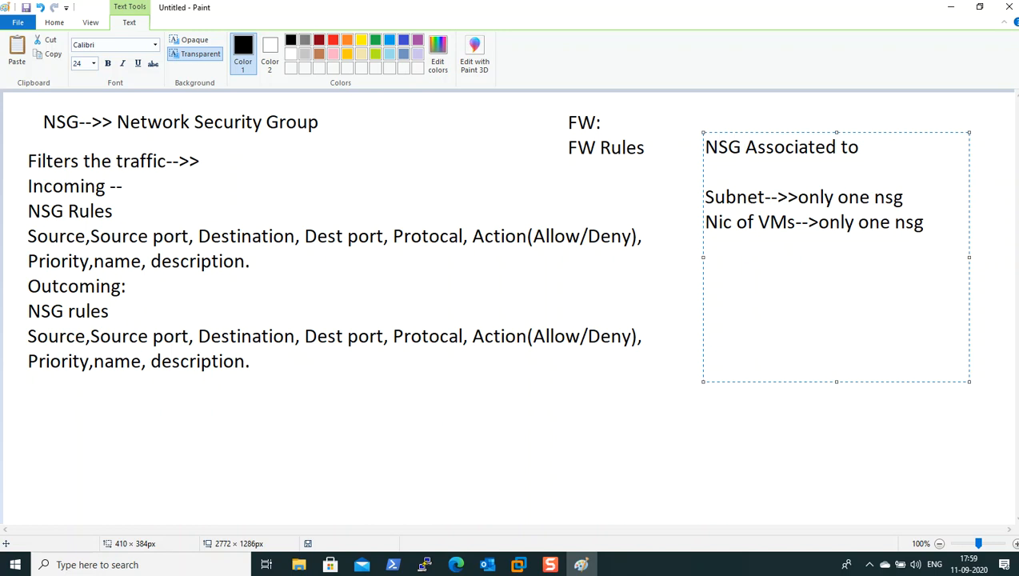
left_click(927, 221)
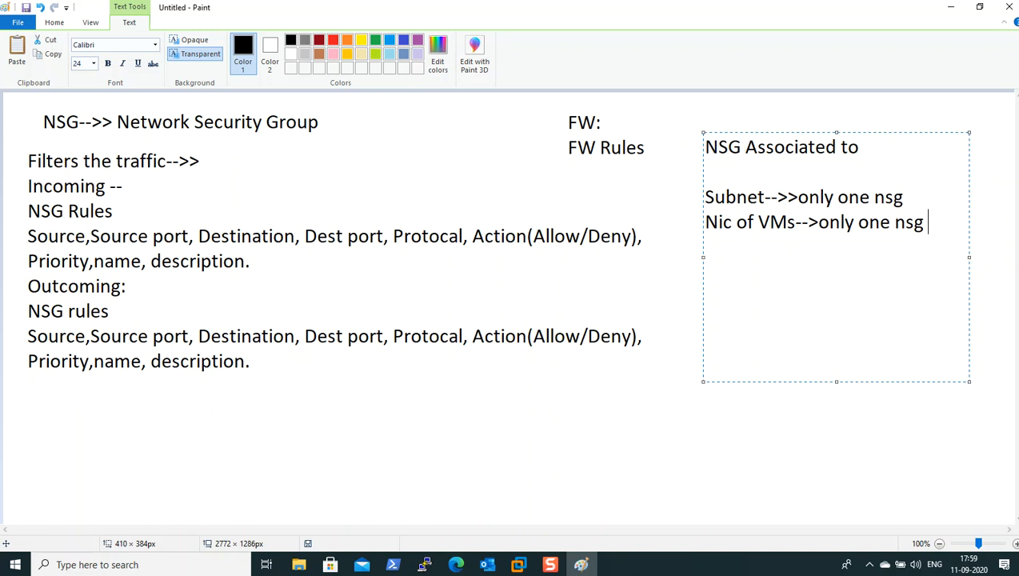